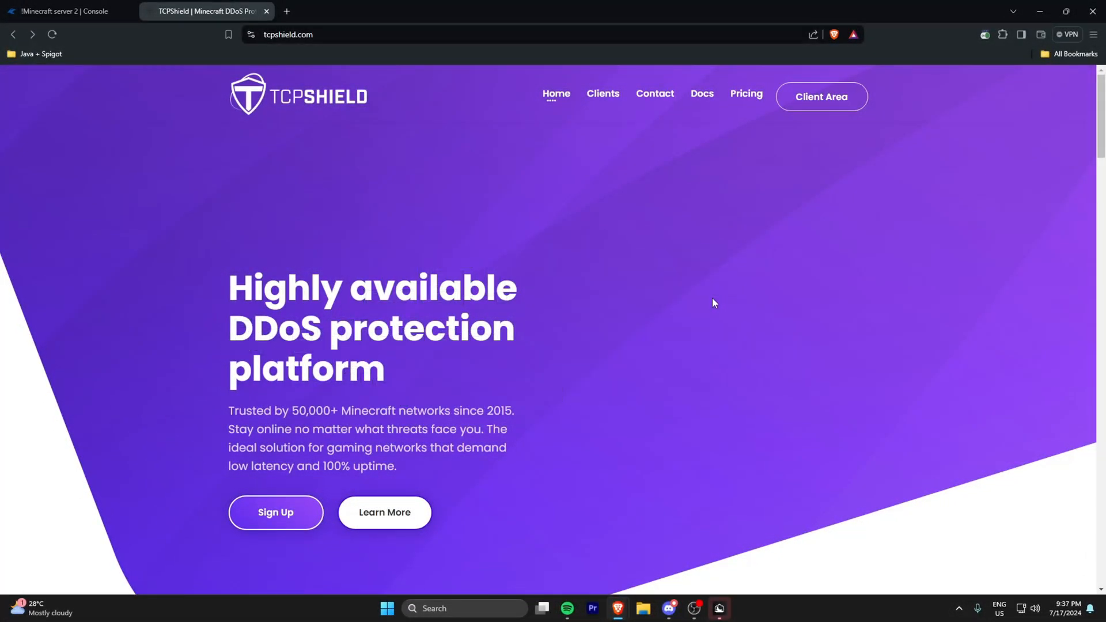
{"action": "mouse_move", "coordinate": [618, 289]}
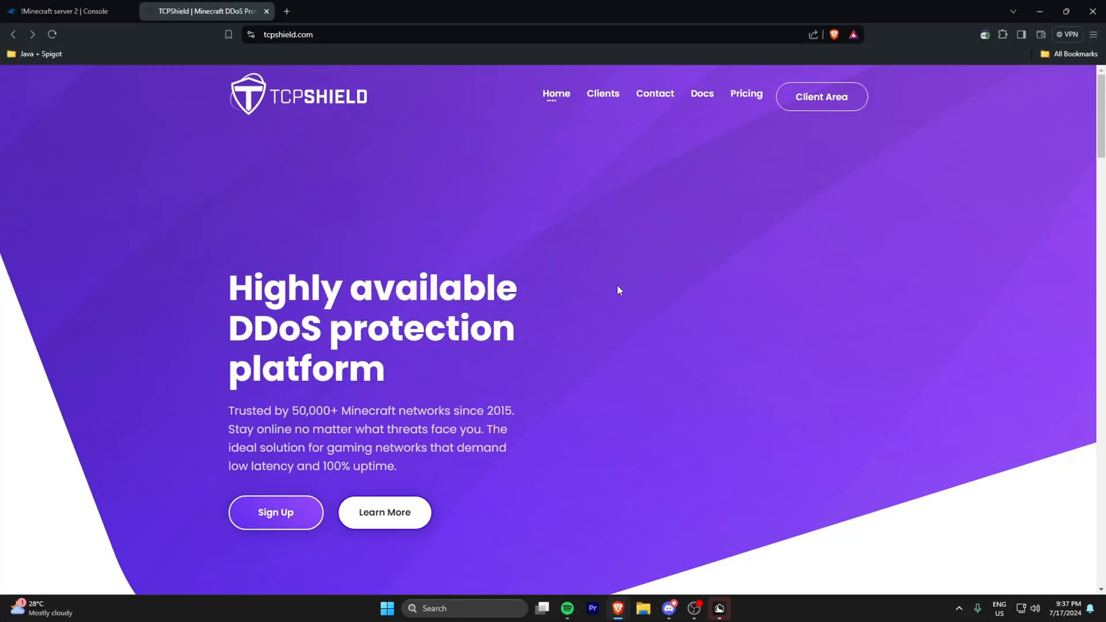
Go from Client Area to the TCPShield account registration form.
{"action": "left_click", "coordinate": [820, 97]}
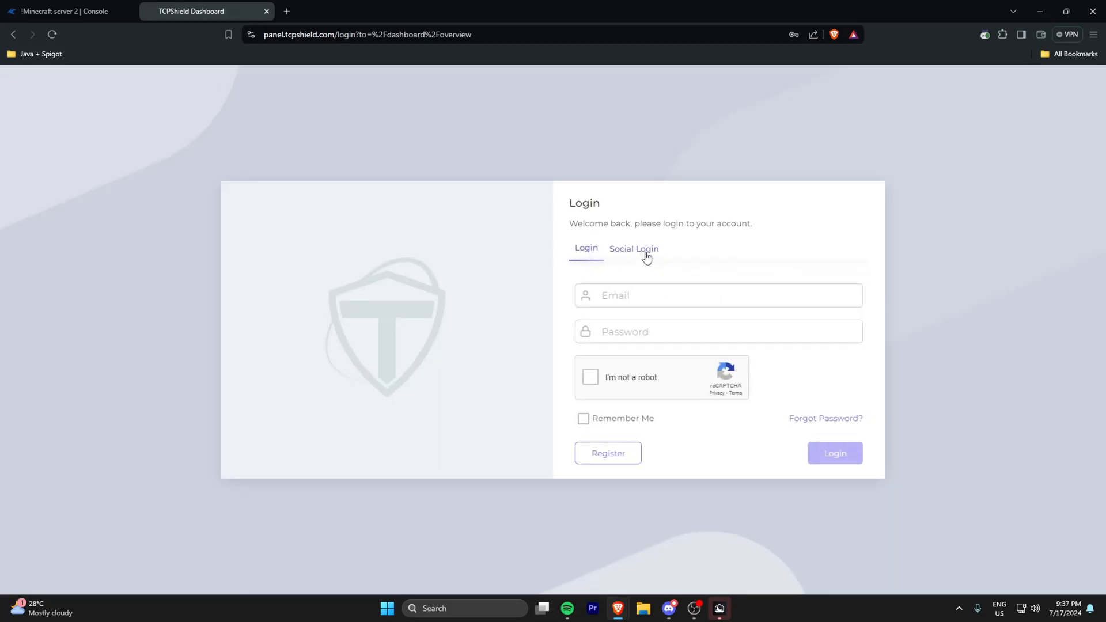
{"action": "mouse_move", "coordinate": [615, 440]}
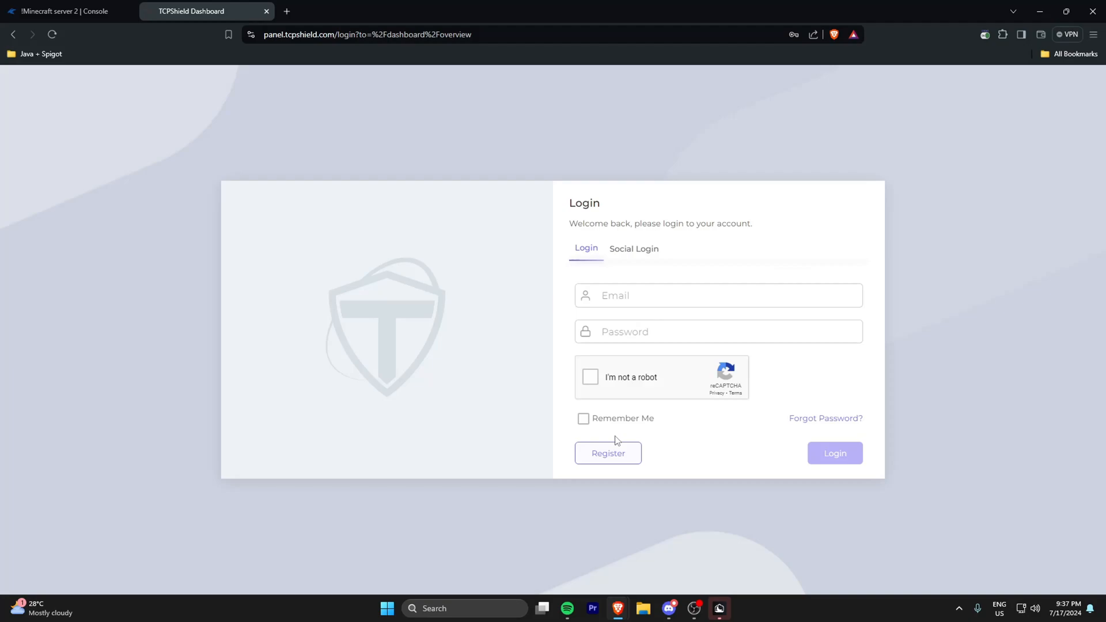
{"action": "left_click", "coordinate": [607, 453]}
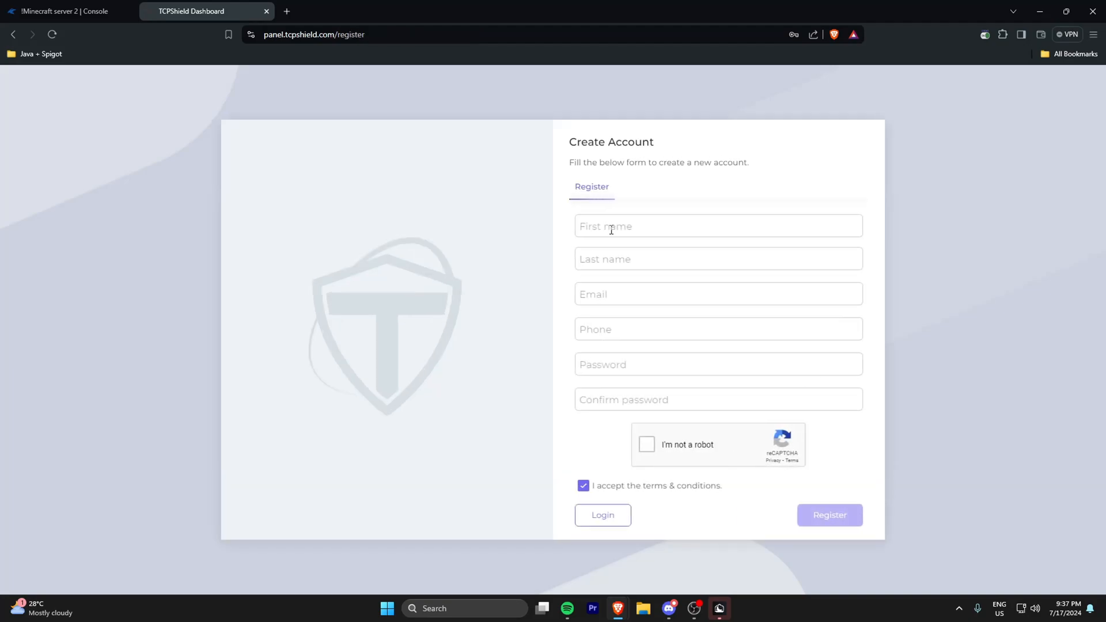
{"action": "mouse_move", "coordinate": [437, 380]}
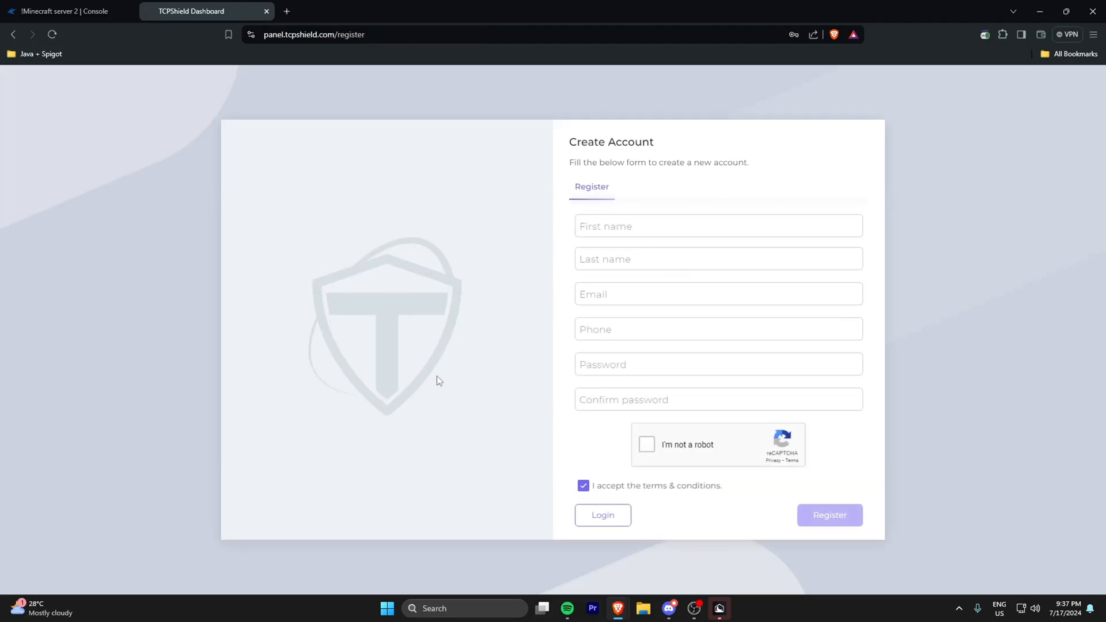
Add a network named 'Survival Server' from the TCPShield dashboard.
{"action": "left_click", "coordinate": [828, 515]}
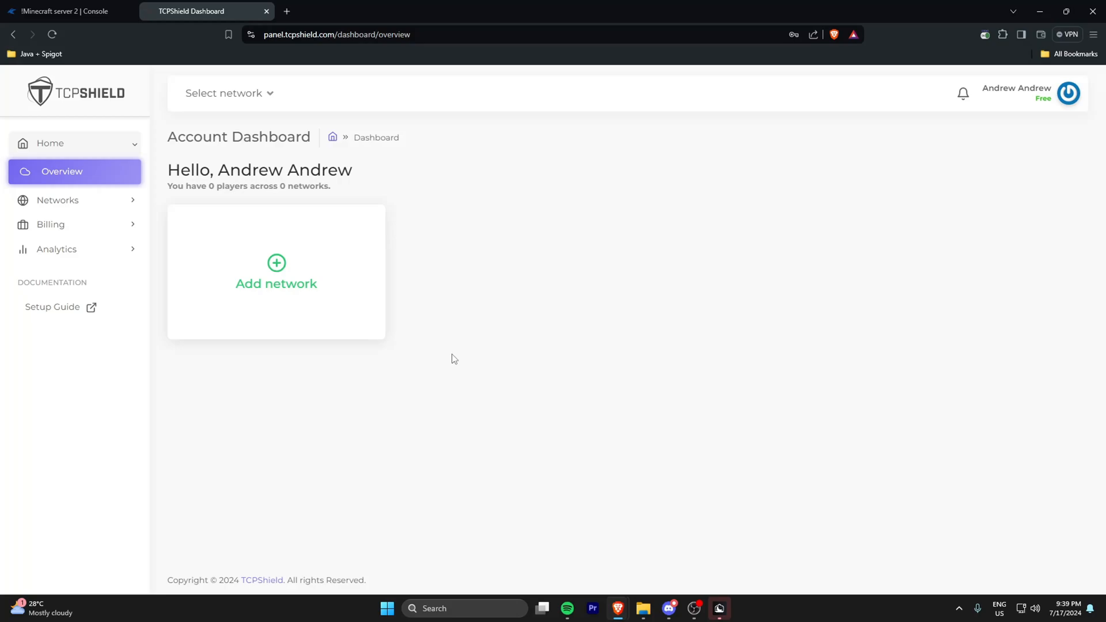
{"action": "mouse_move", "coordinate": [292, 274]}
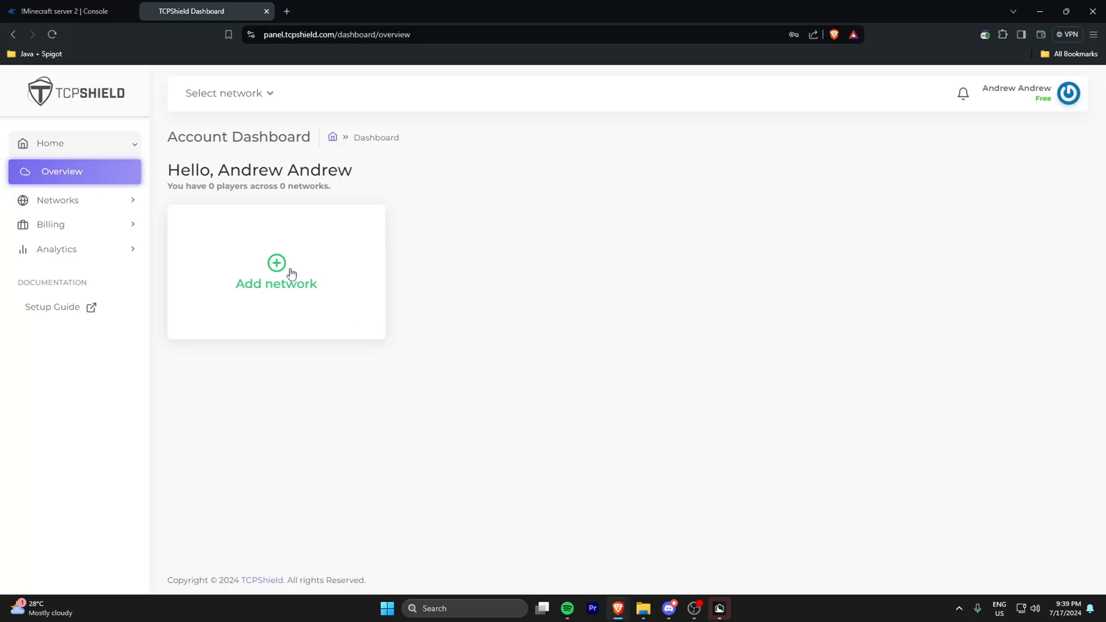
{"action": "left_click", "coordinate": [276, 271]}
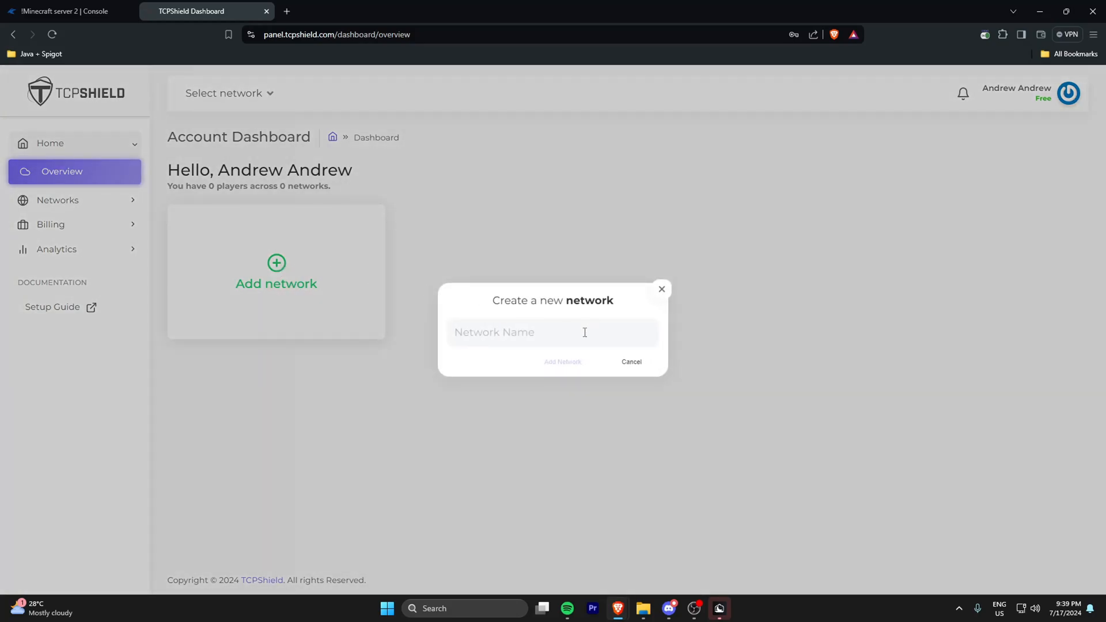
{"action": "left_click", "coordinate": [552, 332]}
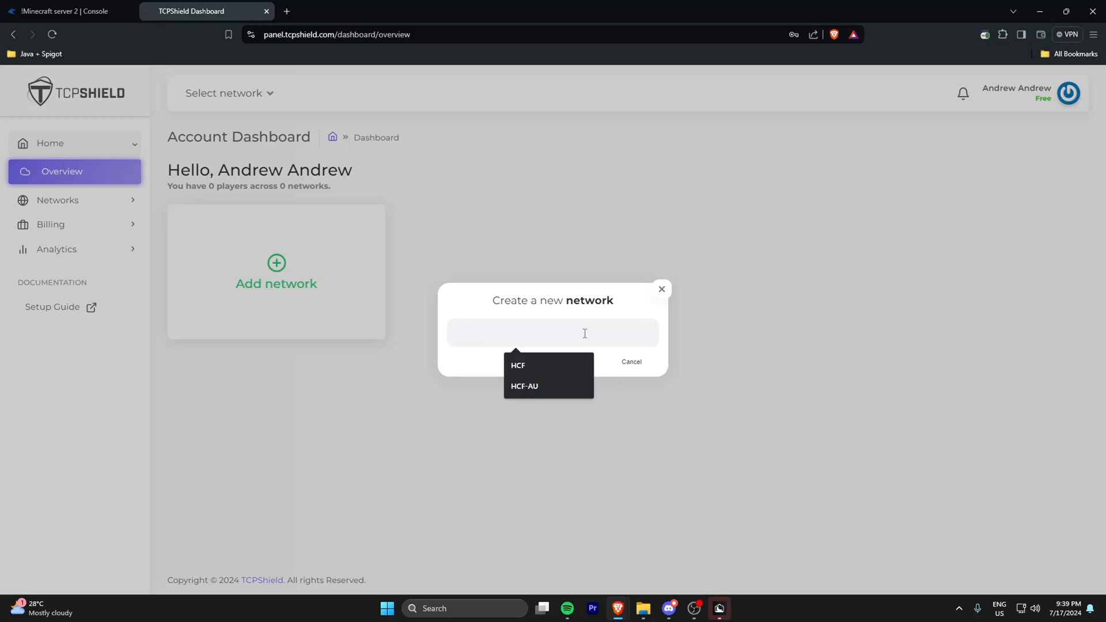
{"action": "type", "text": "sU"}
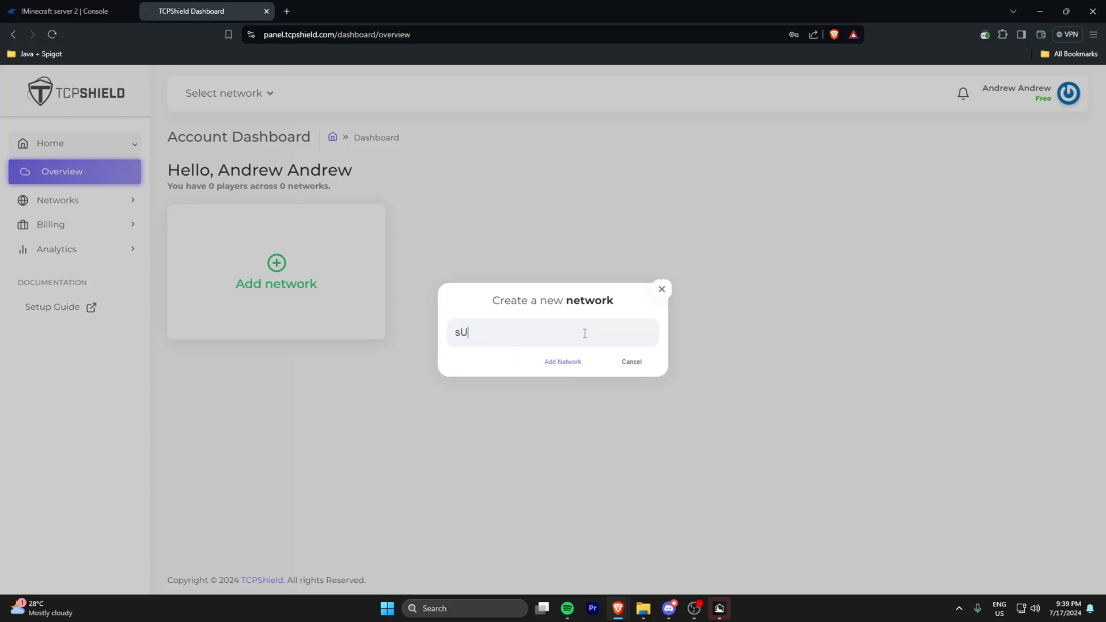
{"action": "type", "text": "Survival Ser"}
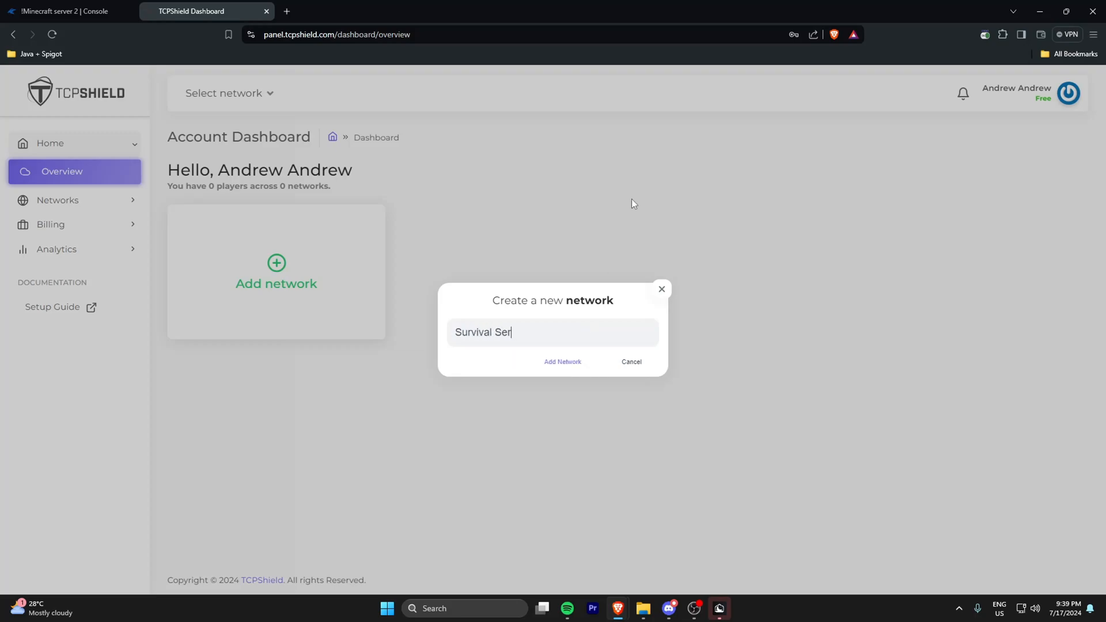
{"action": "type", "text": "ver"}
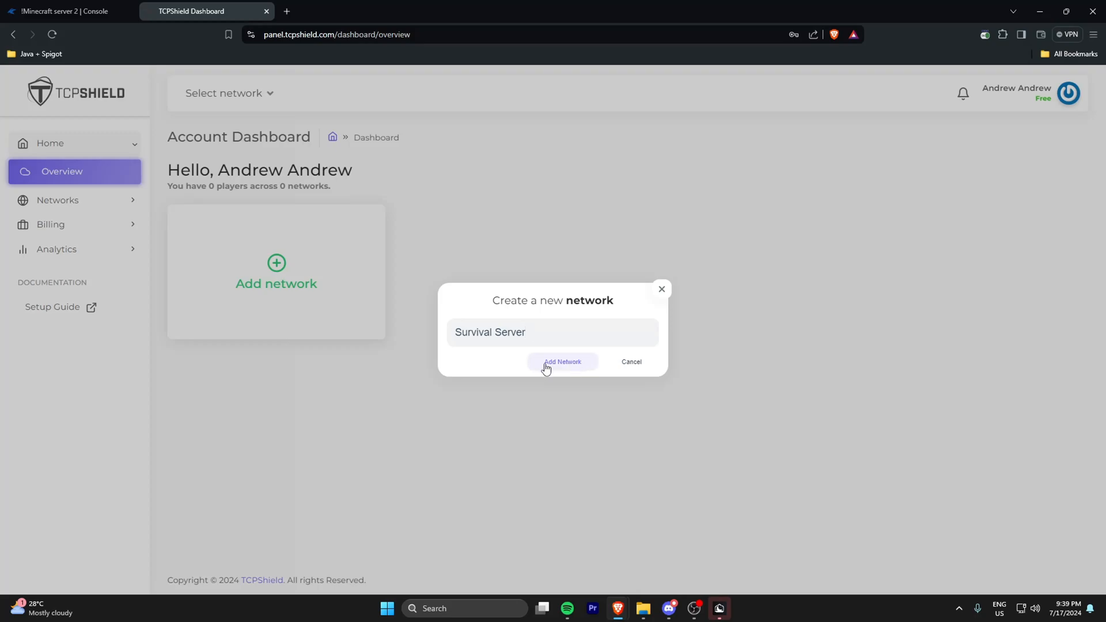
{"action": "mouse_move", "coordinate": [576, 368]}
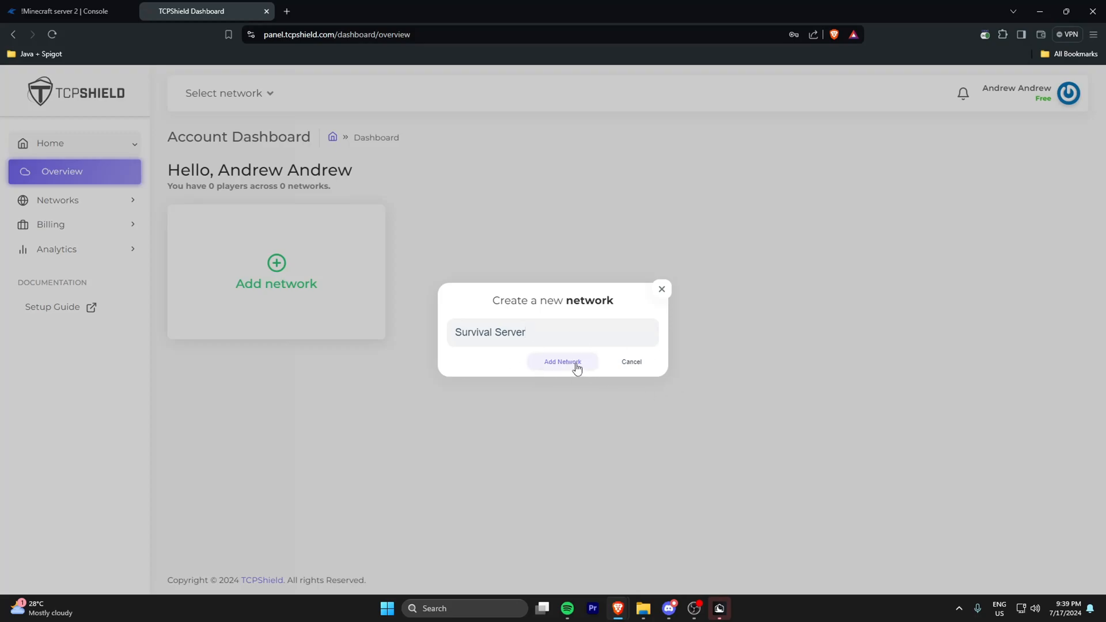
{"action": "left_click", "coordinate": [562, 362]}
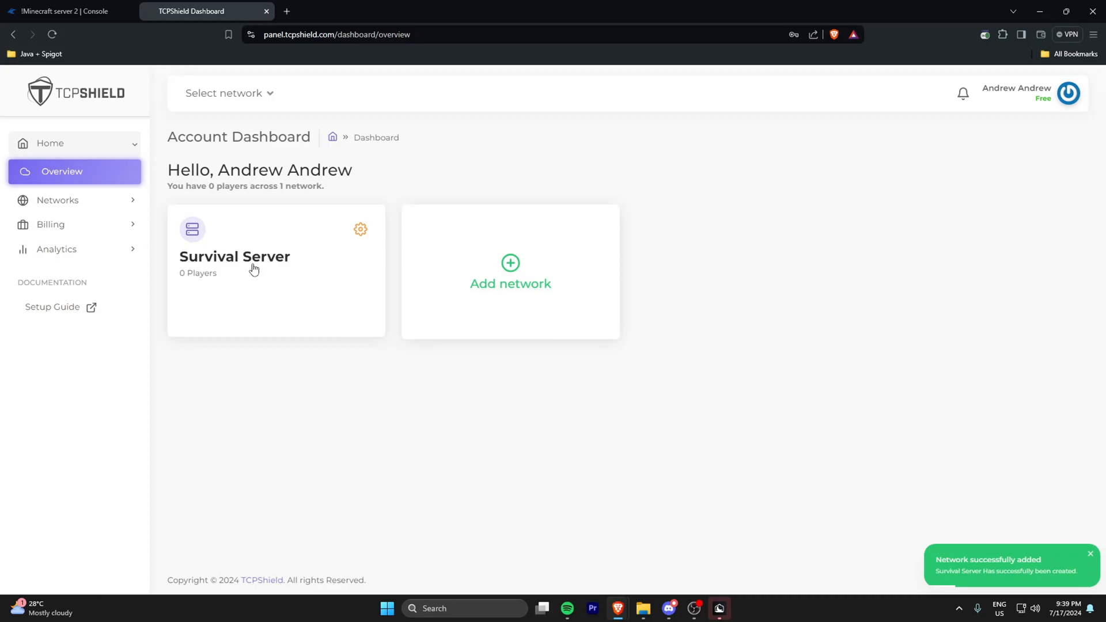
Start a new backend set named 'Survival' under the Survival Server network.
{"action": "left_click", "coordinate": [235, 256]}
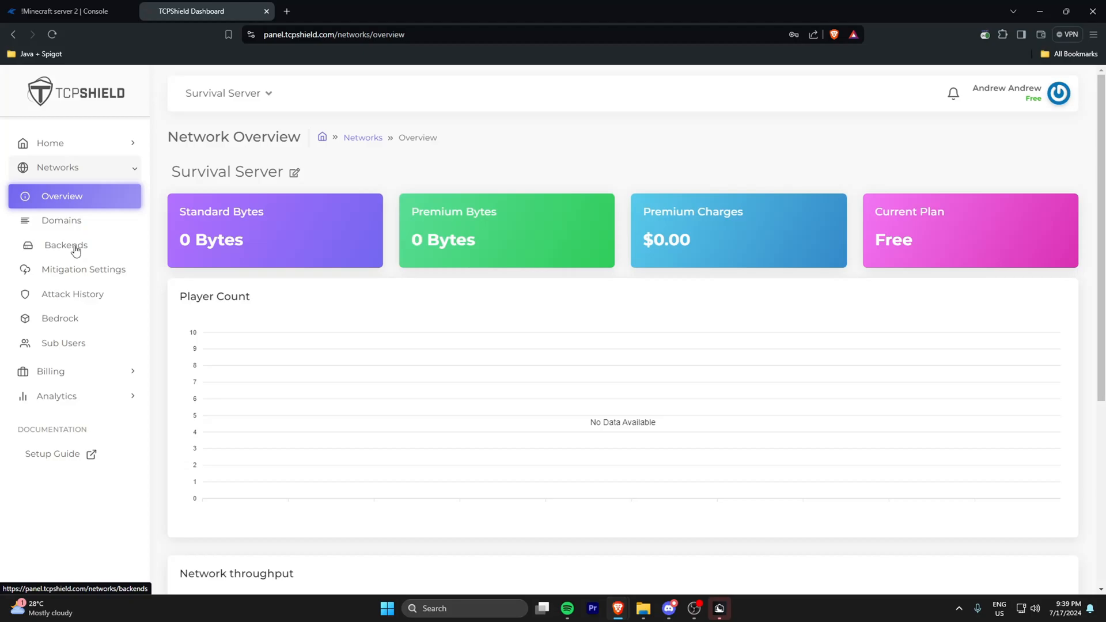
{"action": "left_click", "coordinate": [66, 245]}
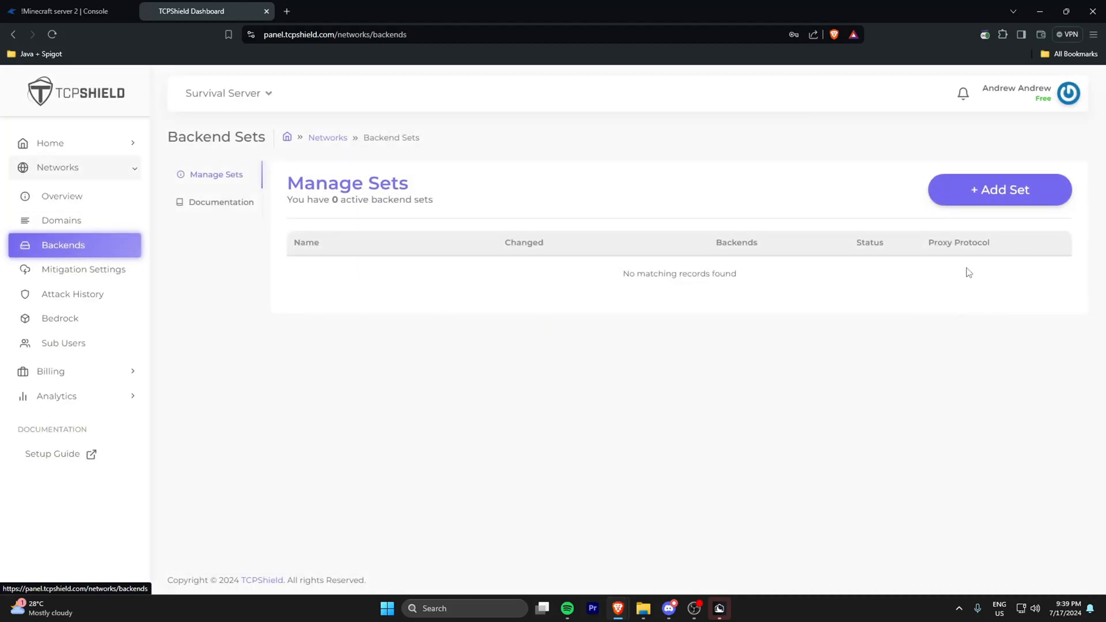
{"action": "mouse_move", "coordinate": [1014, 200]}
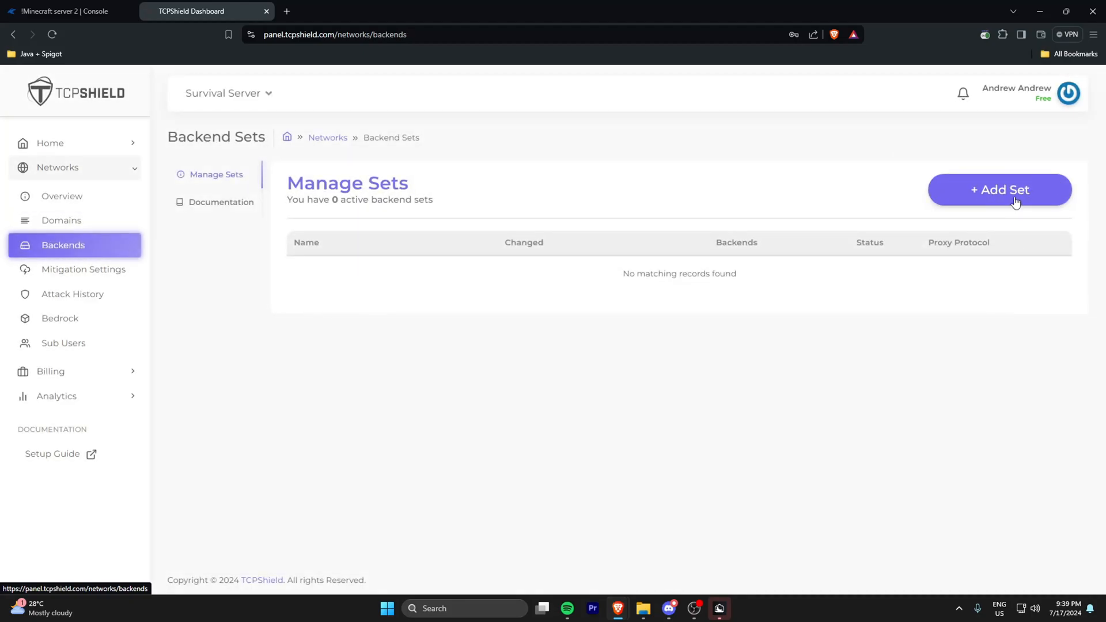
{"action": "left_click", "coordinate": [999, 189]}
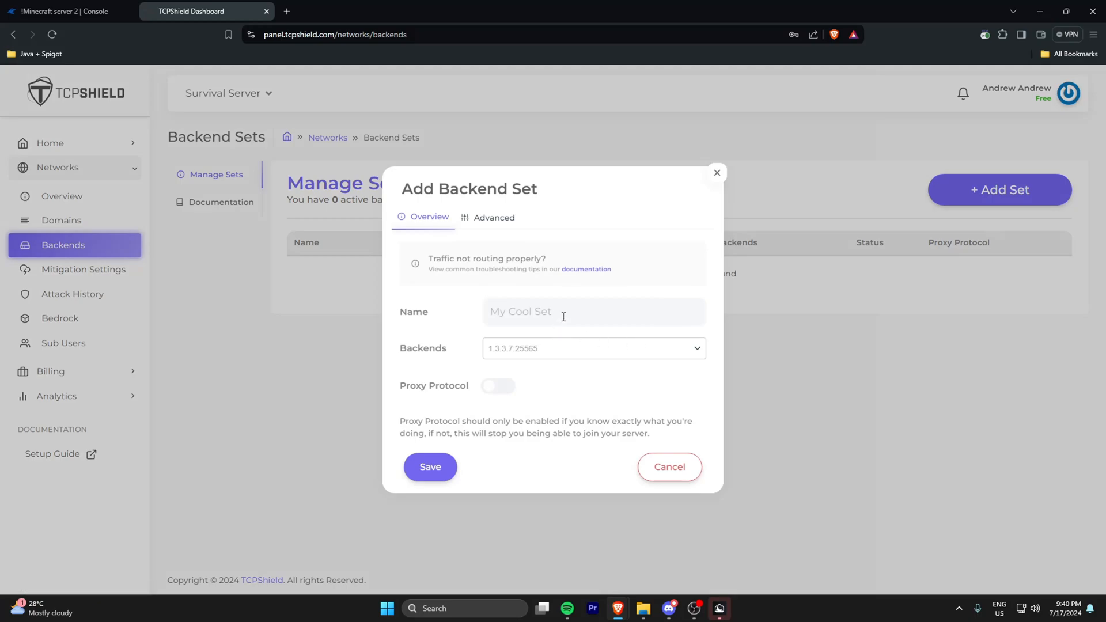
{"action": "left_click", "coordinate": [593, 311]}
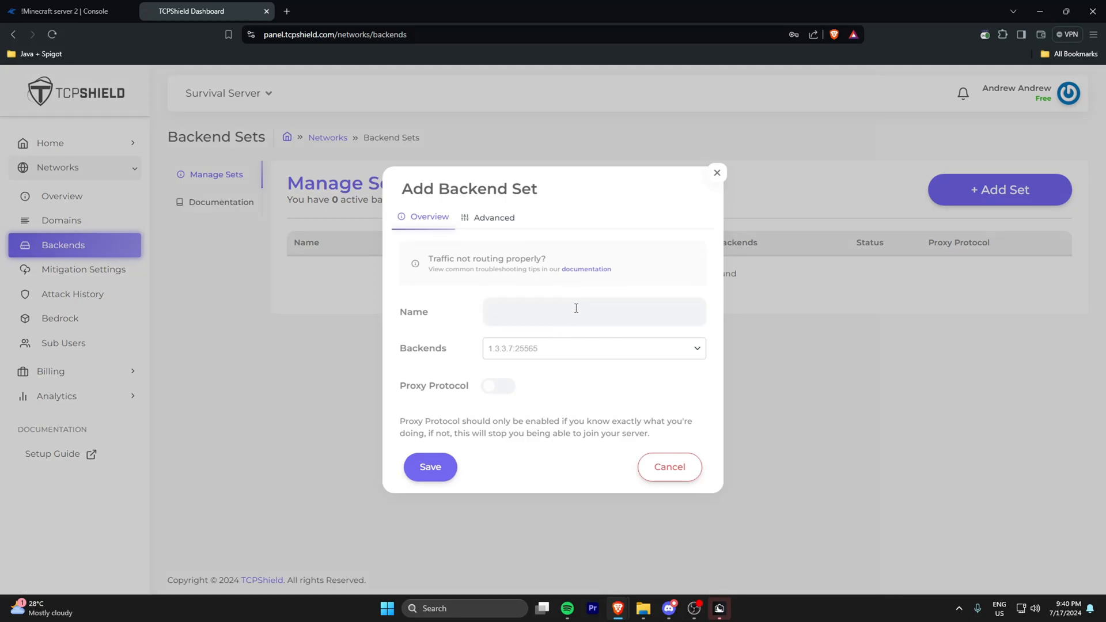
{"action": "type", "text": "Survival"}
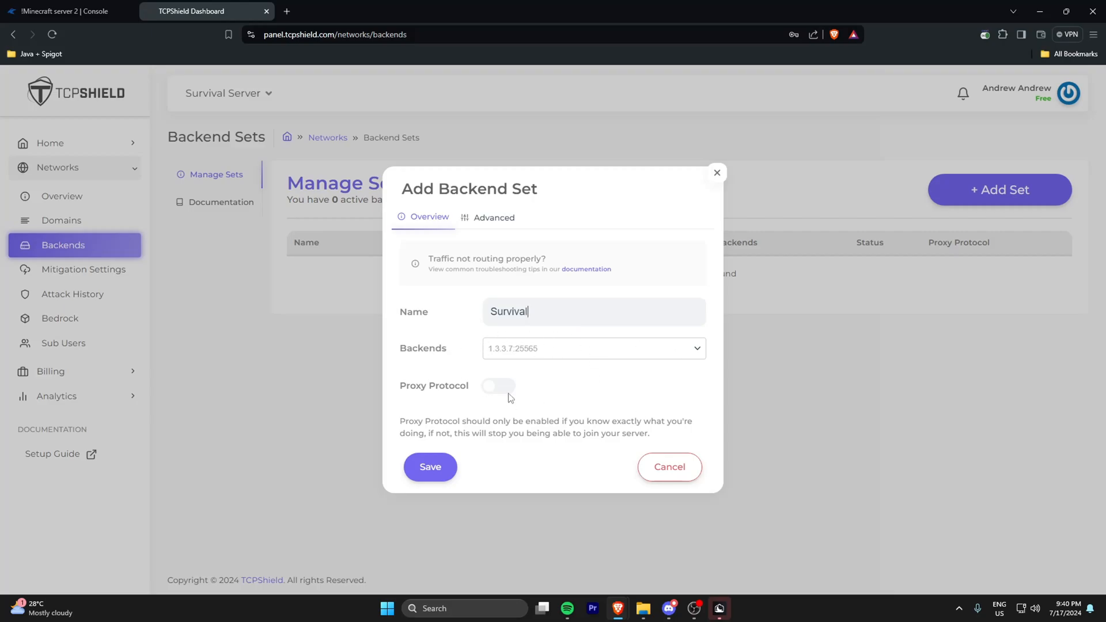
{"action": "mouse_move", "coordinate": [92, 47]}
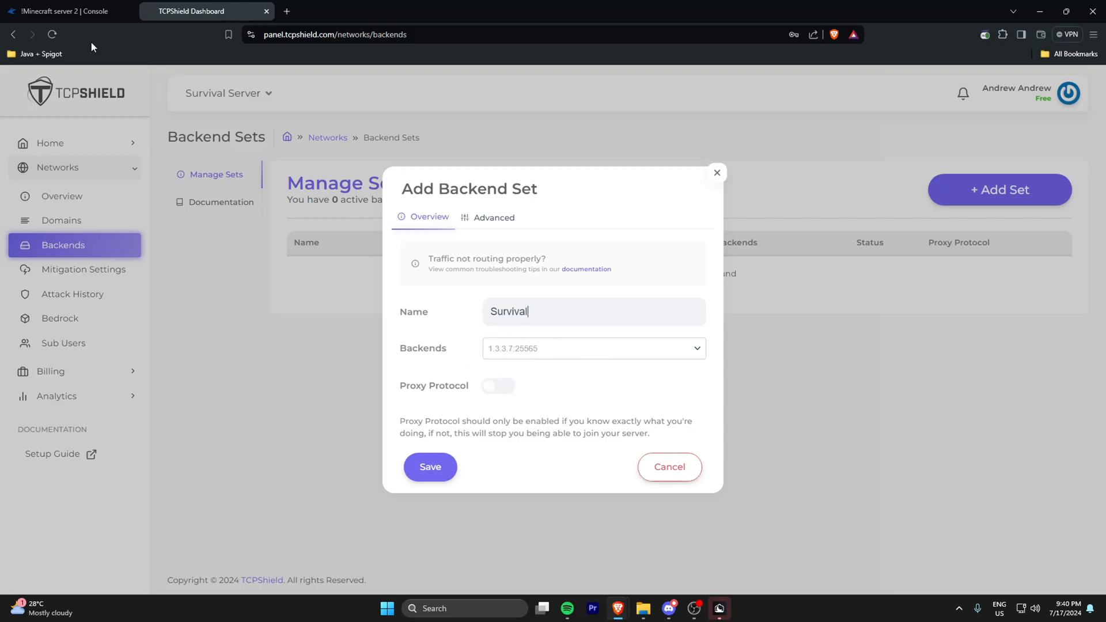
Copy the server's IP and port from the ElixirNode console.
{"action": "left_click", "coordinate": [64, 10]}
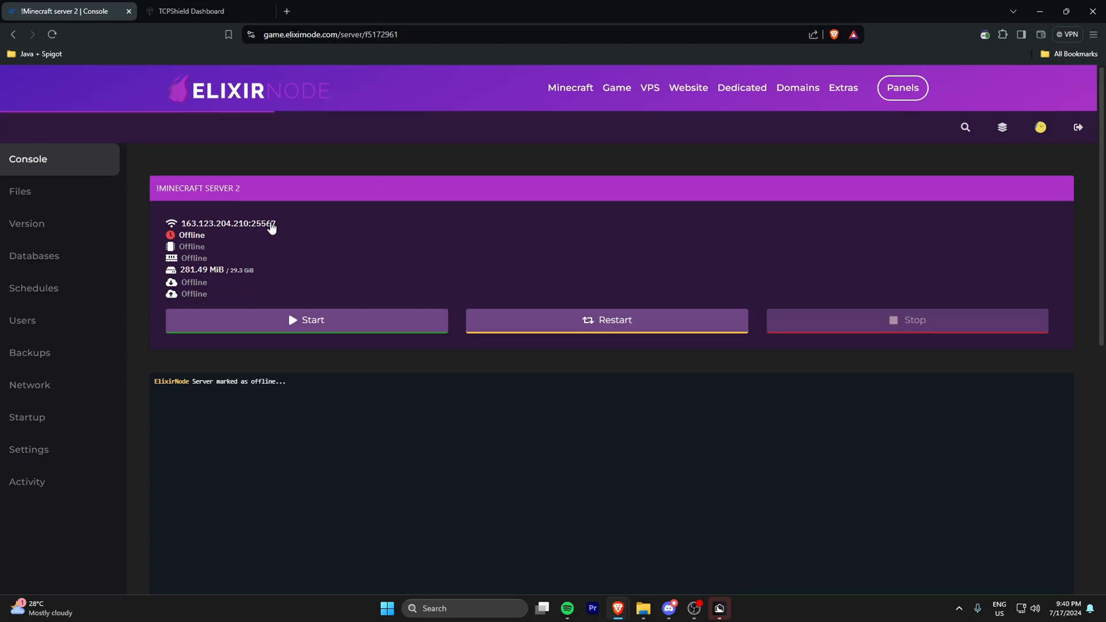
{"action": "left_click", "coordinate": [227, 223]}
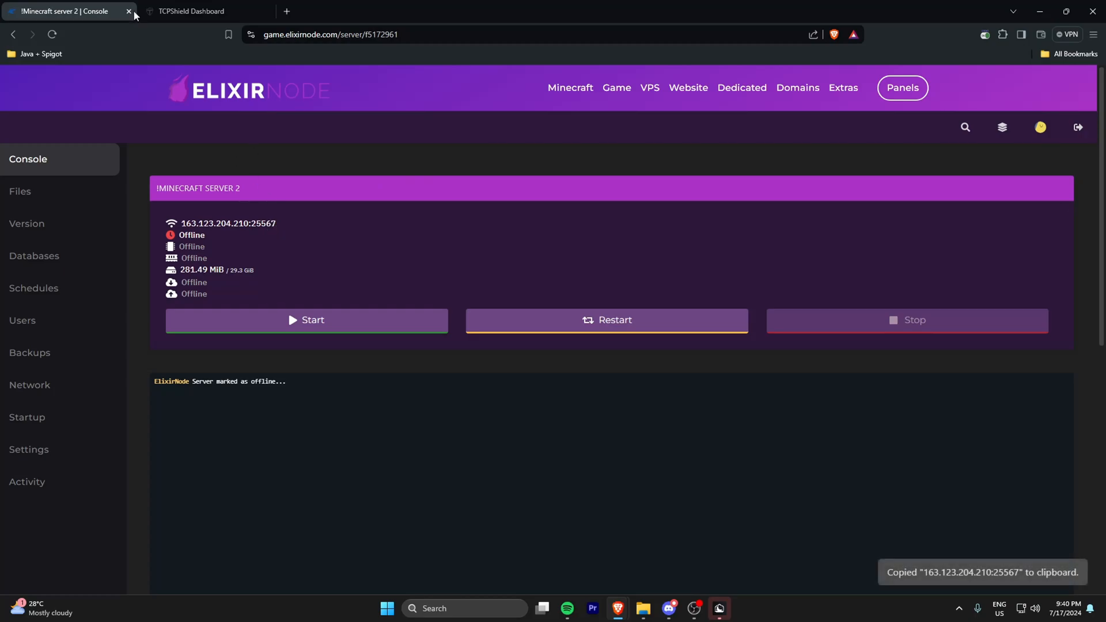
{"action": "left_click", "coordinate": [192, 11]}
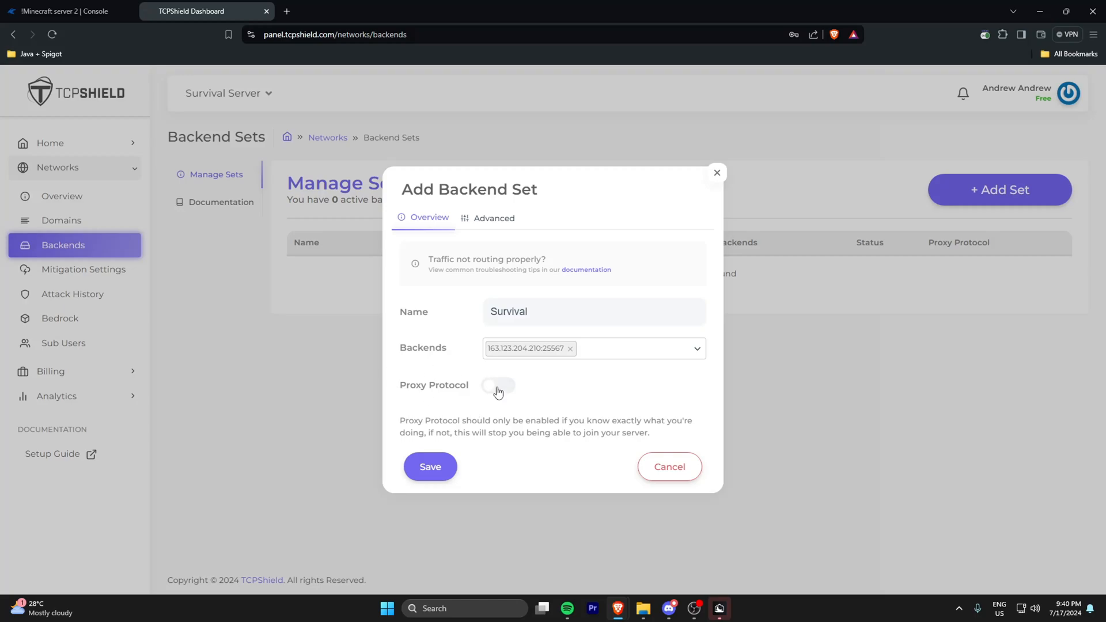
{"action": "mouse_move", "coordinate": [433, 417]}
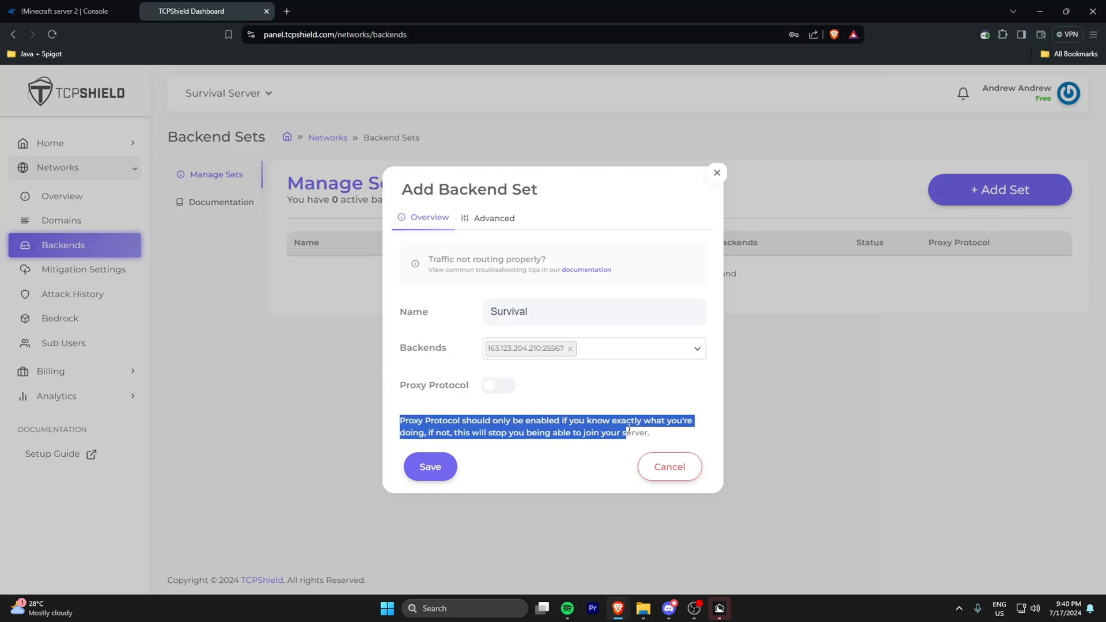
Save the 'Survival' backend set with Proxy Protocol left off.
{"action": "left_click", "coordinate": [590, 419]}
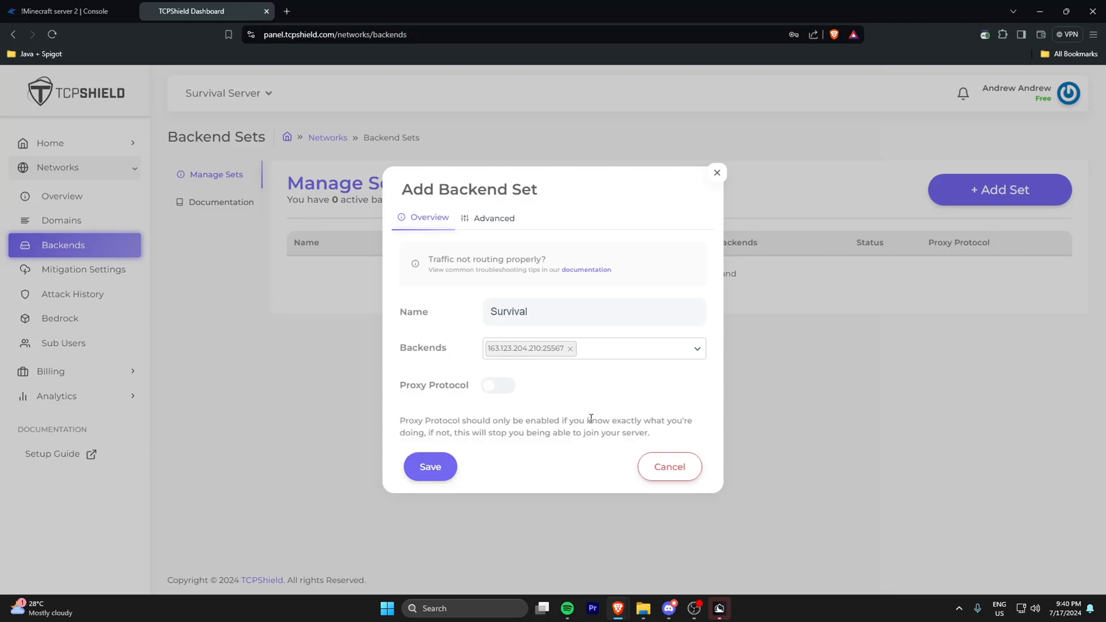
{"action": "mouse_move", "coordinate": [501, 461]}
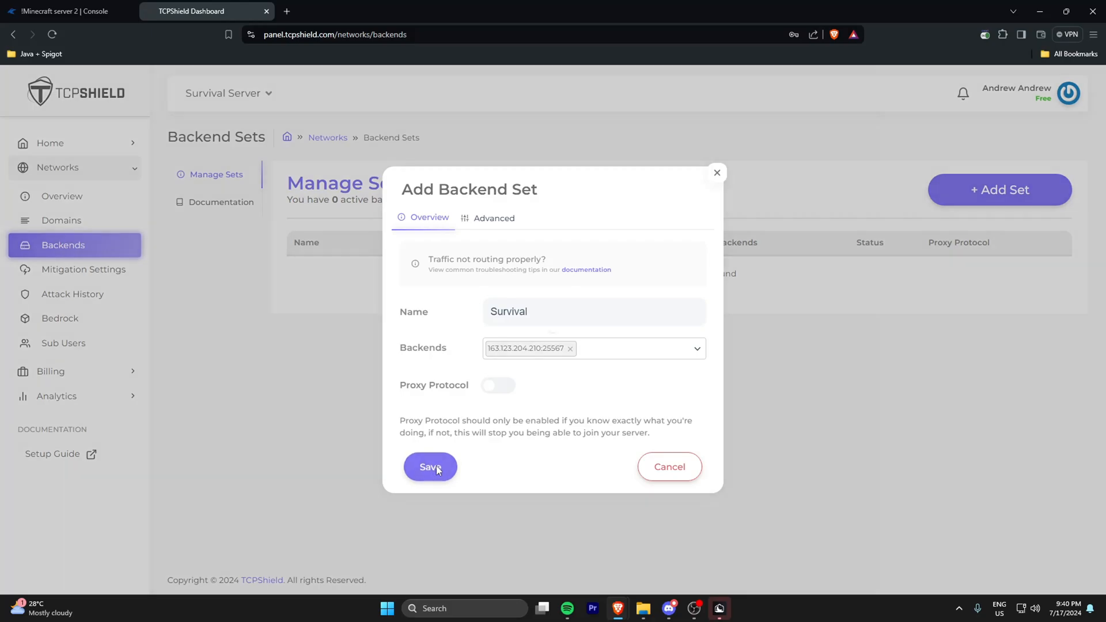
{"action": "left_click", "coordinate": [430, 466]}
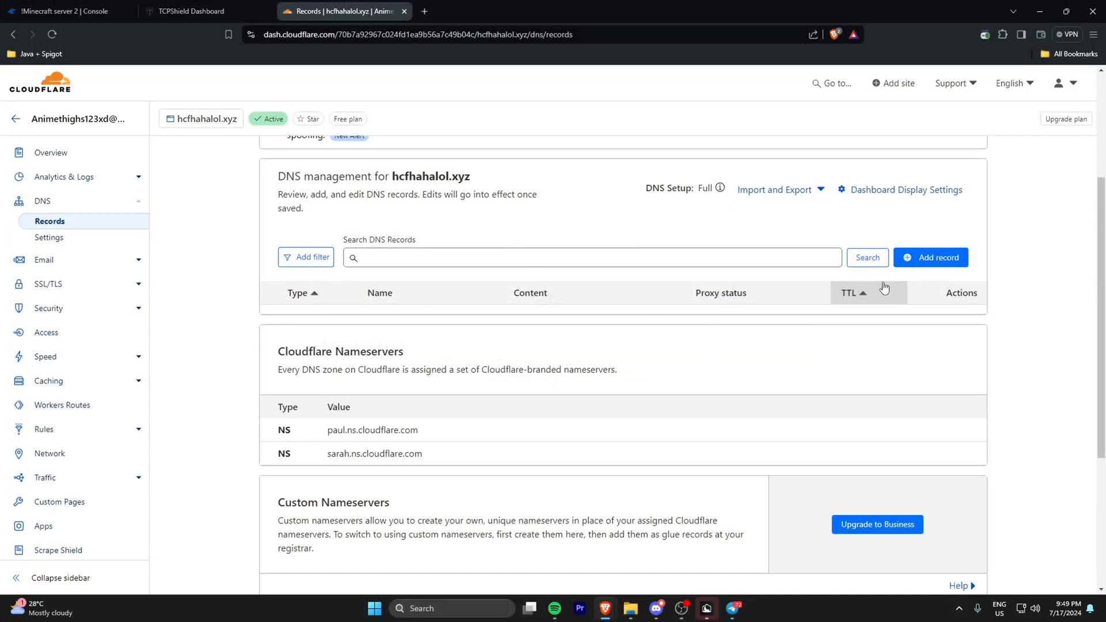
{"action": "mouse_move", "coordinate": [891, 275]}
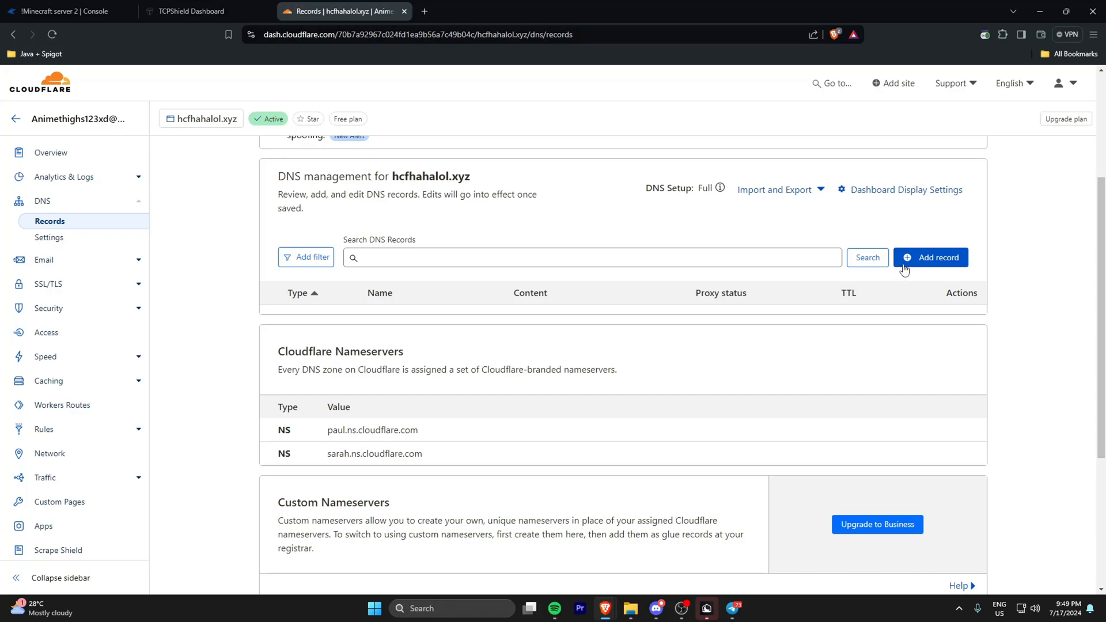
{"action": "mouse_move", "coordinate": [921, 276]}
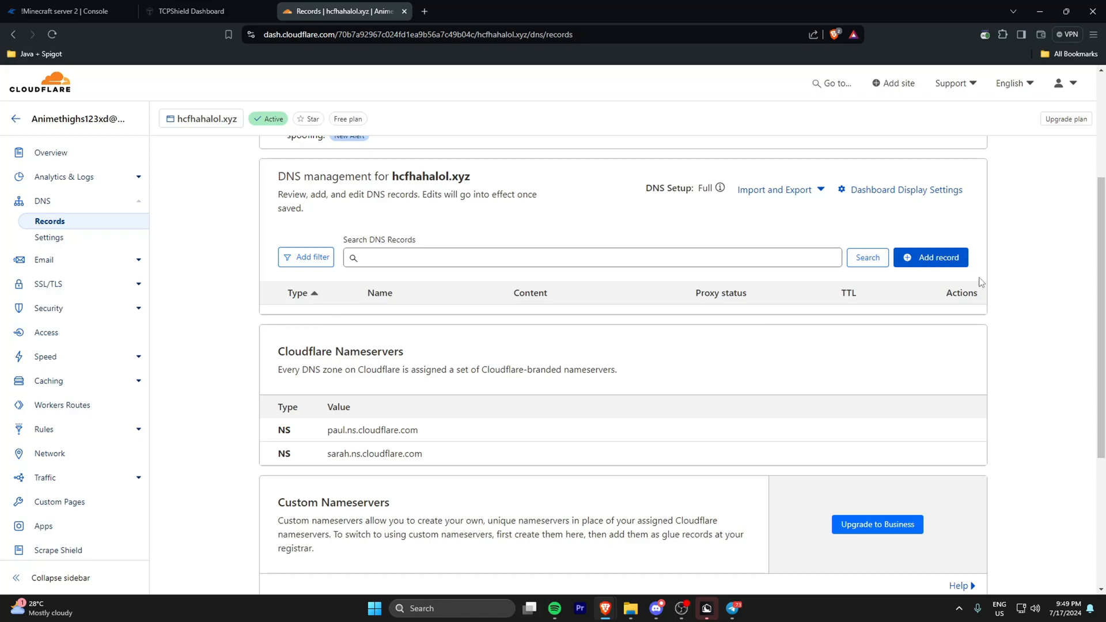
Start a new Cloudflare DNS record of type CNAME.
{"action": "left_click", "coordinate": [930, 257]}
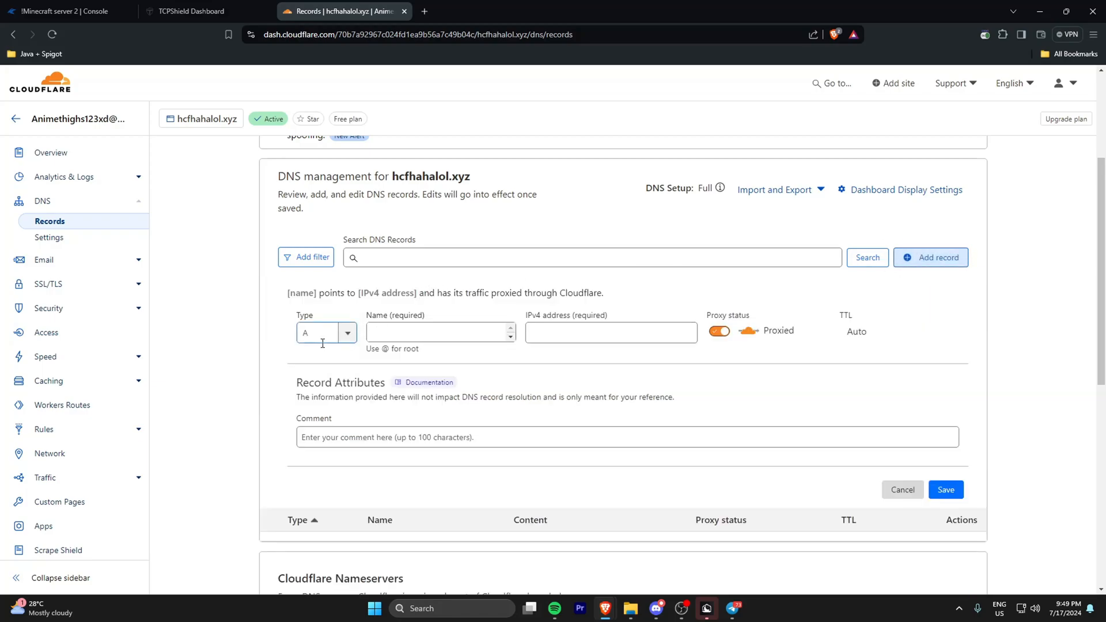
{"action": "left_click", "coordinate": [326, 332]}
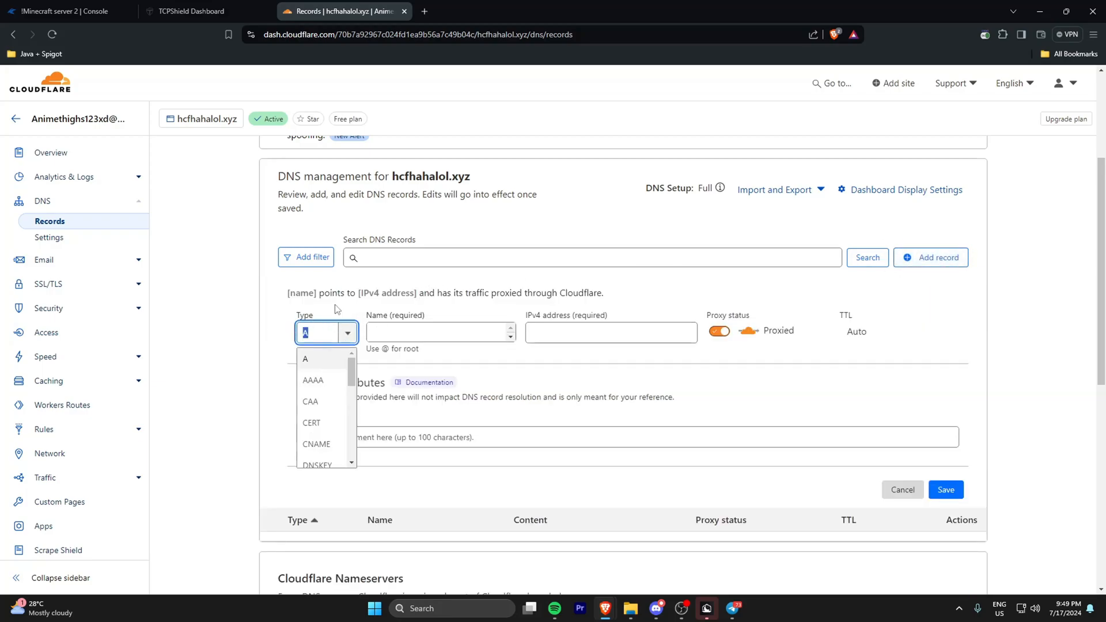
{"action": "type", "text": "cn"}
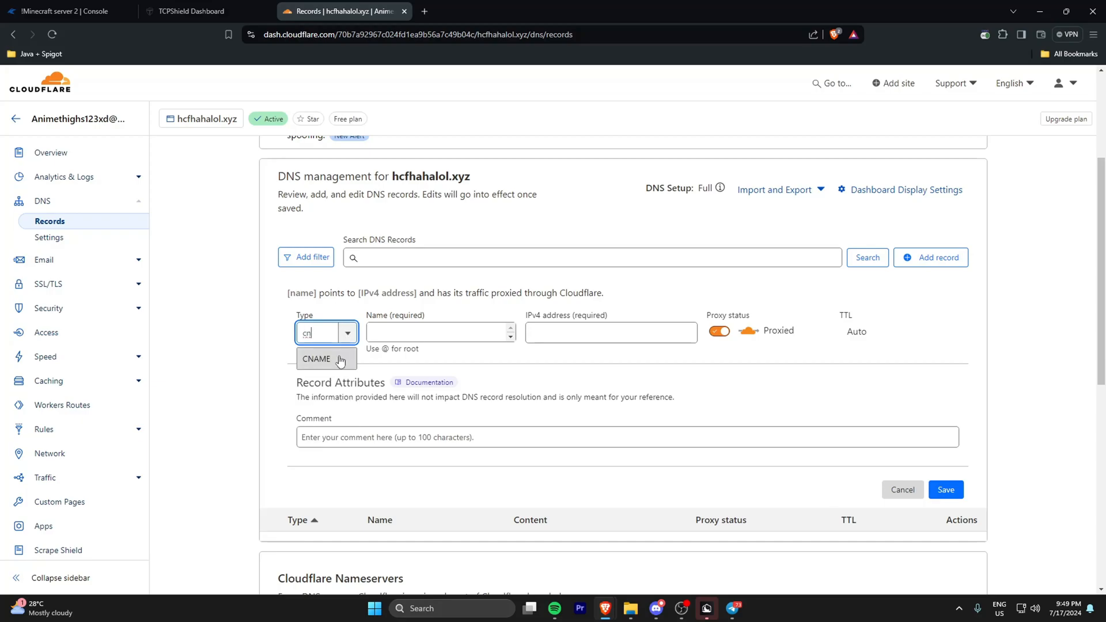
{"action": "left_click", "coordinate": [316, 359]}
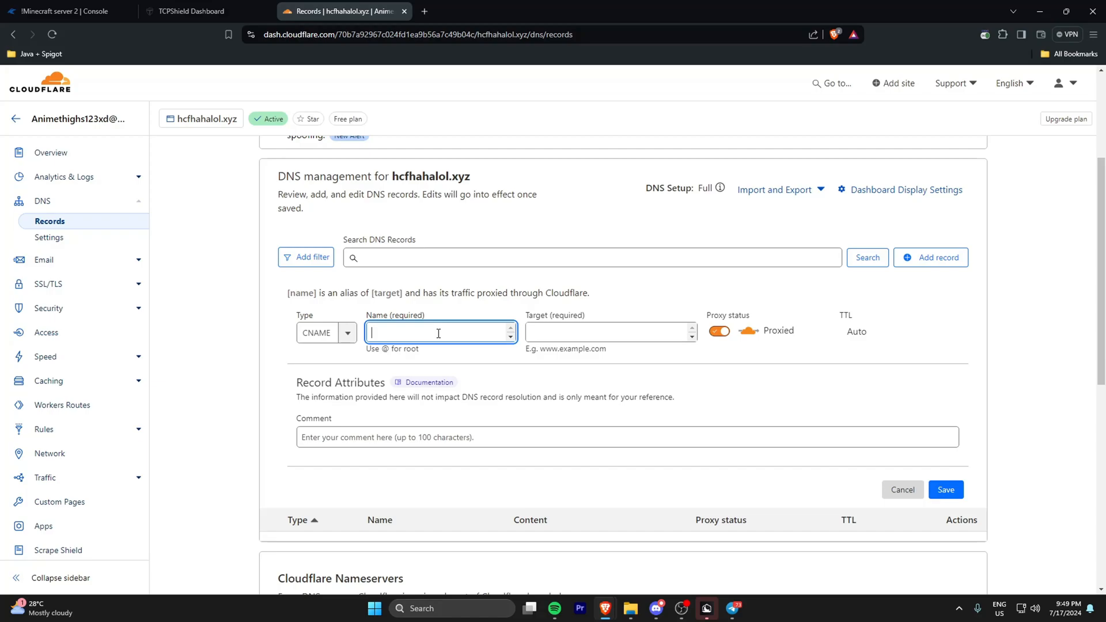
Name the record '@' and copy TCPShield's protected CNAME target.
{"action": "type", "text": "mc"}
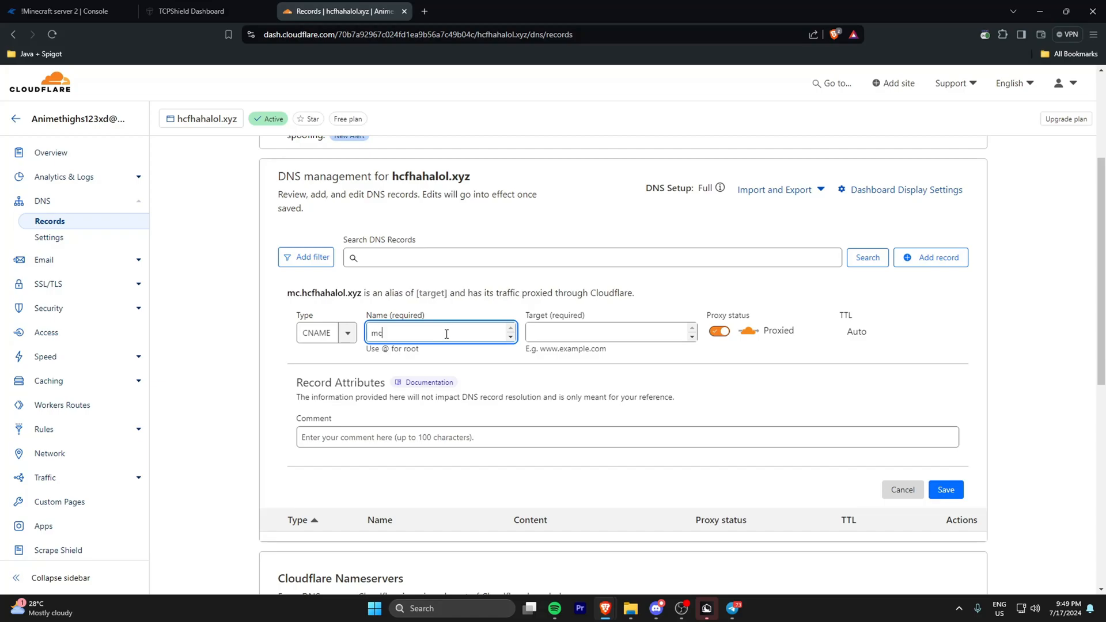
{"action": "mouse_move", "coordinate": [329, 323]}
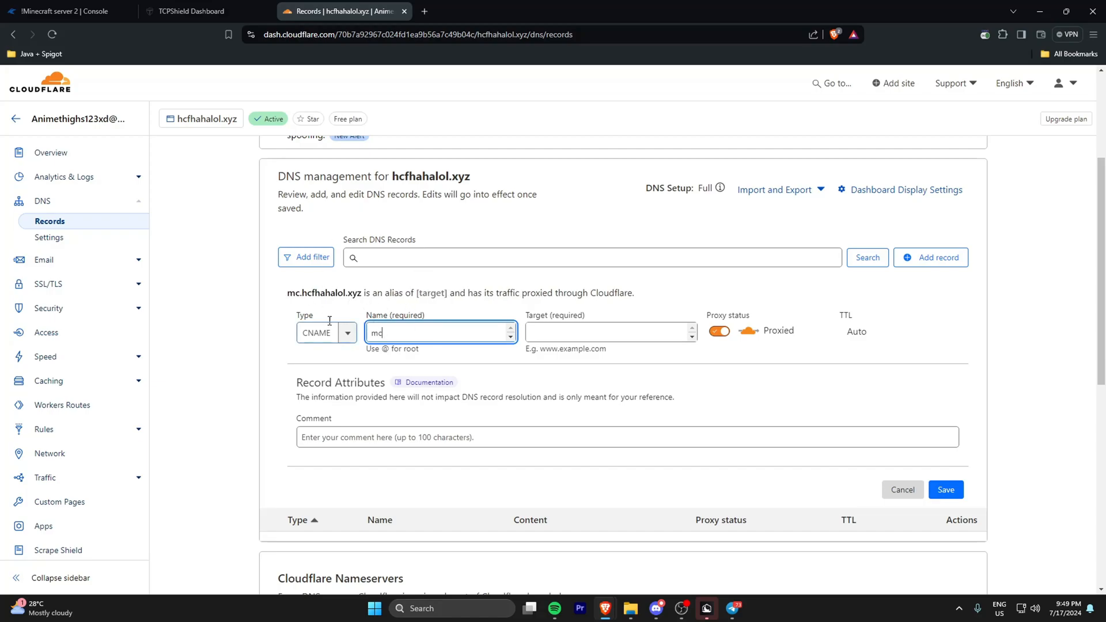
{"action": "mouse_move", "coordinate": [383, 368]}
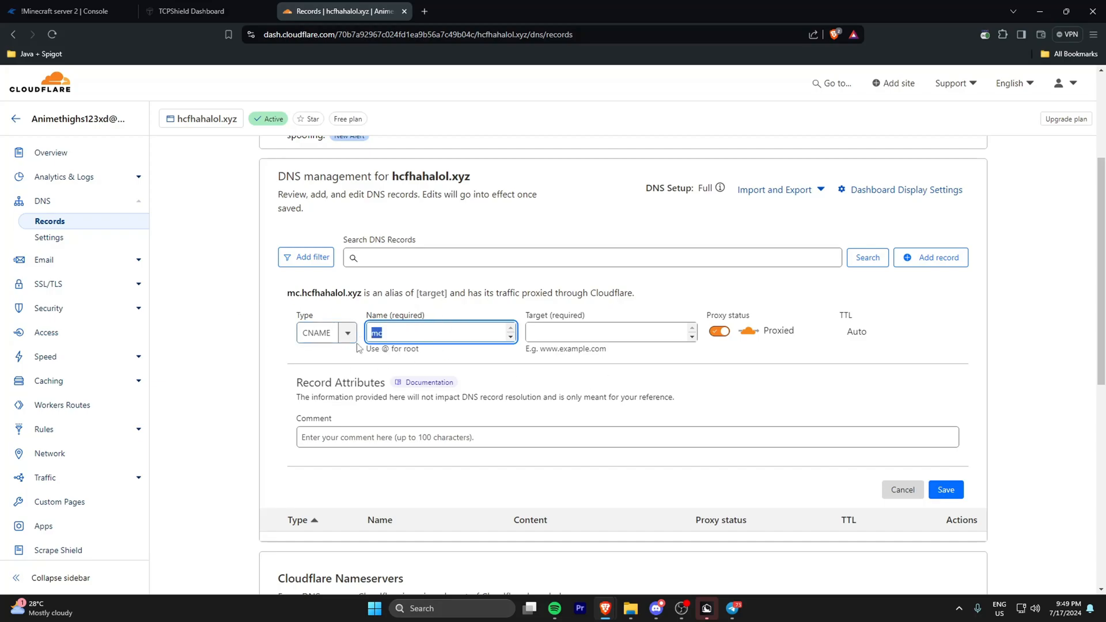
{"action": "key", "text": "backspace"}
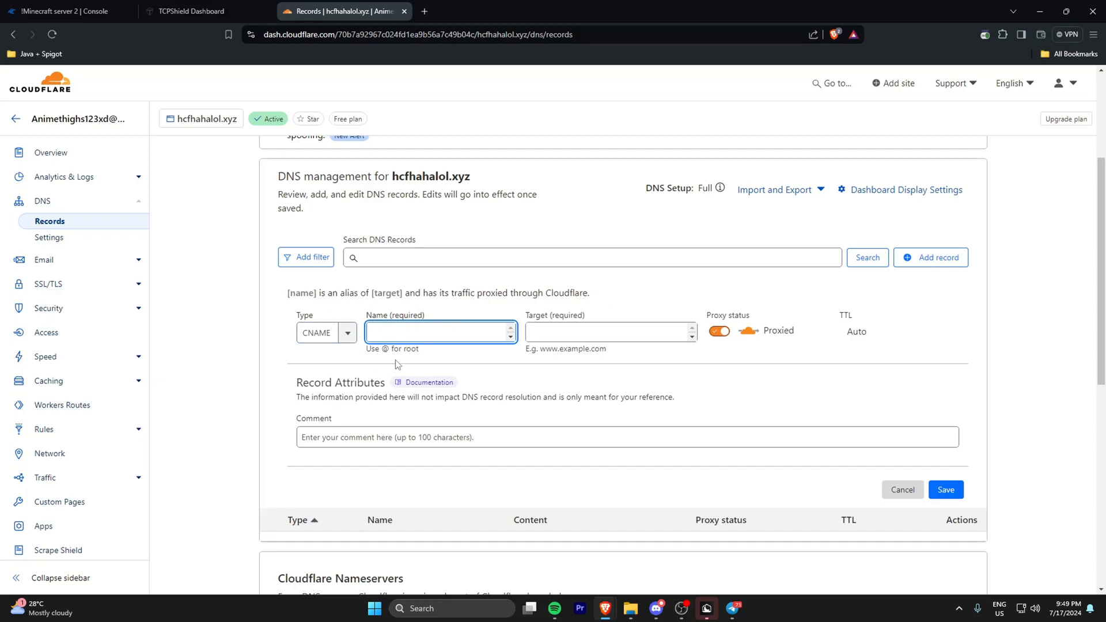
{"action": "type", "text": "@"}
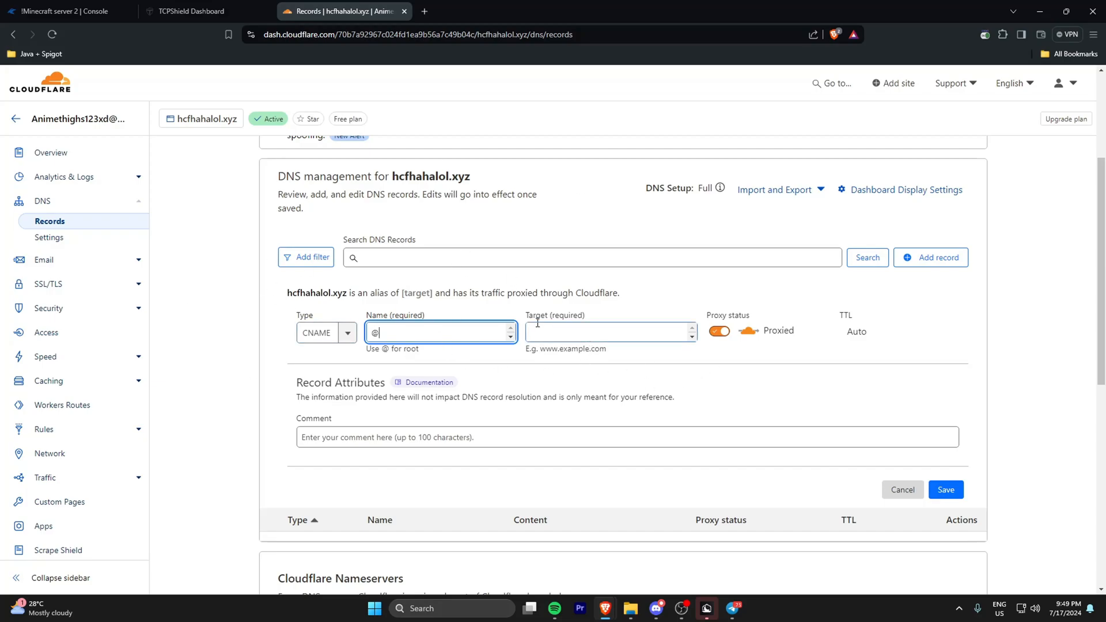
{"action": "mouse_move", "coordinate": [510, 350]}
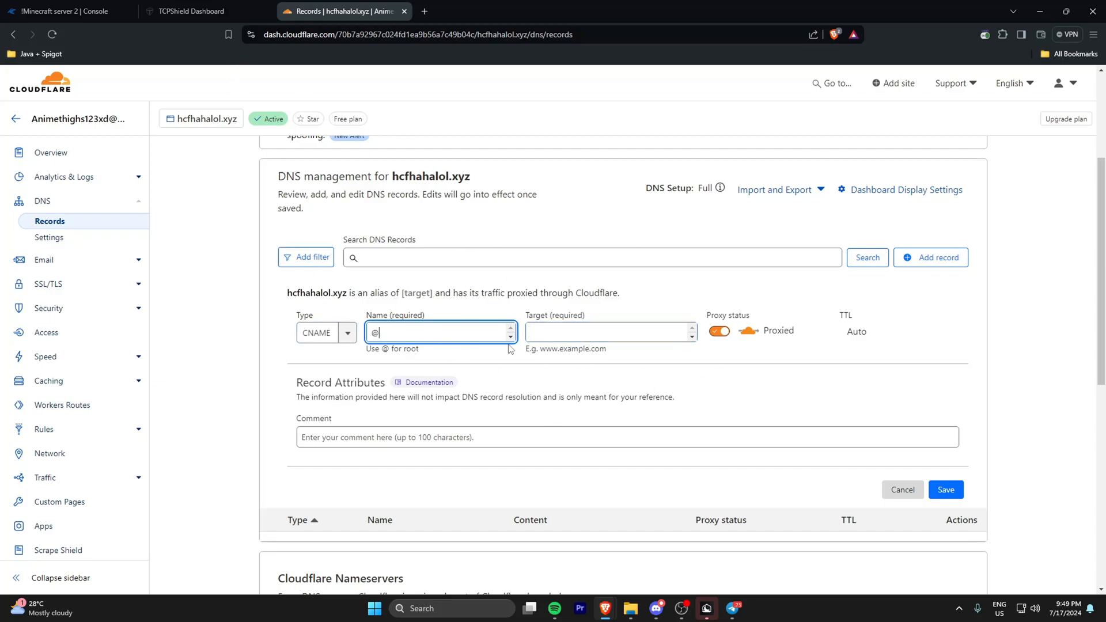
{"action": "left_click", "coordinate": [191, 12]}
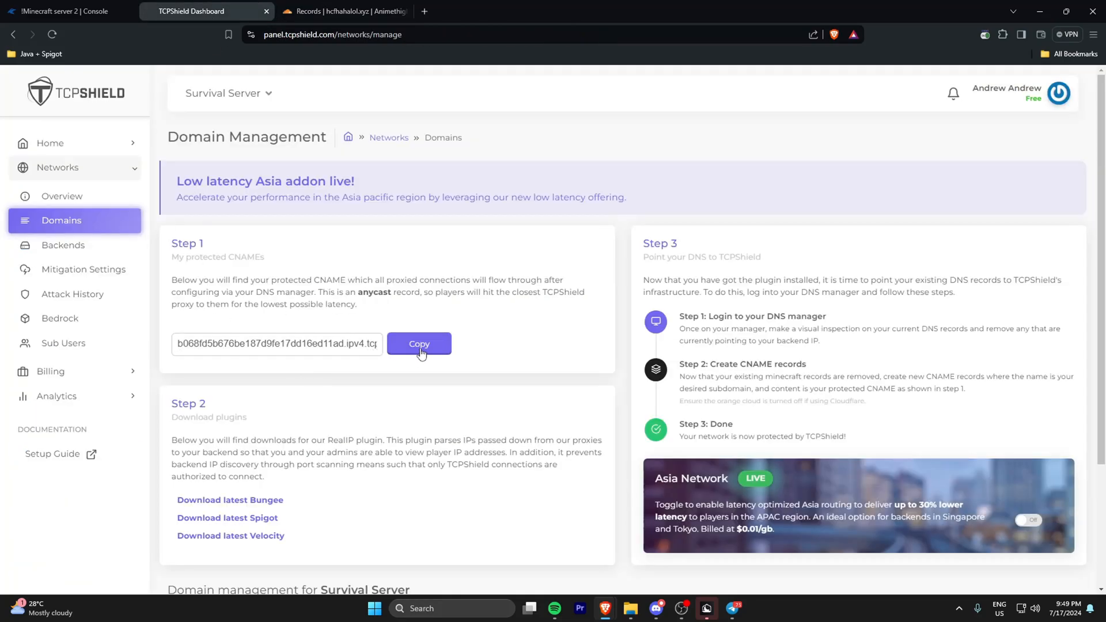
{"action": "left_click", "coordinate": [342, 10]}
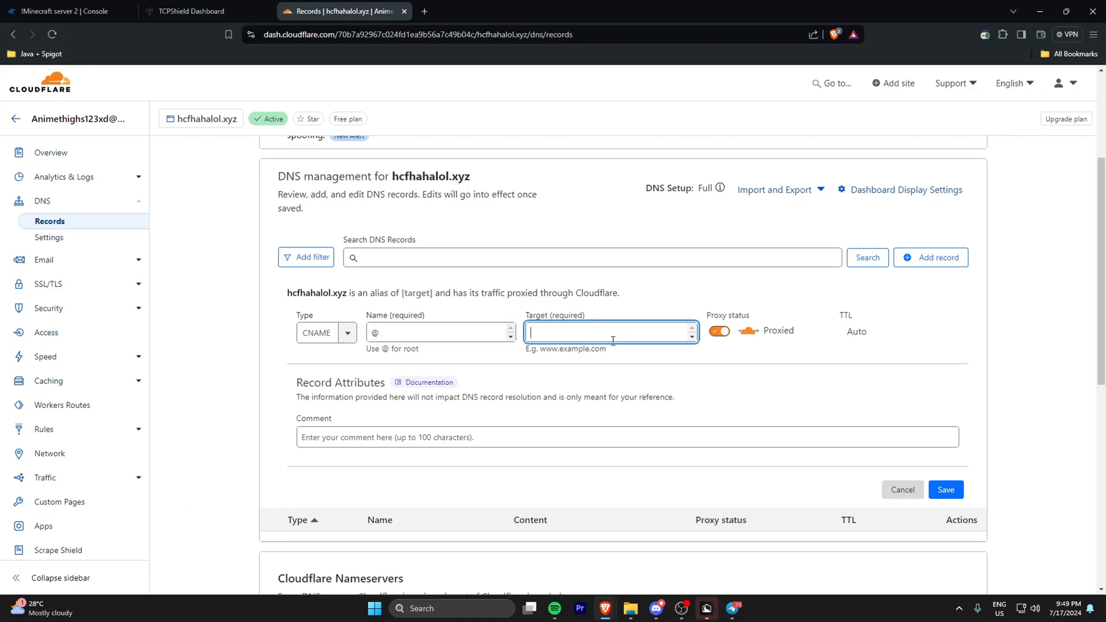
Save the DNS-only CNAME pointing to b068fd5b676be187d9fe17dd16ed11ad.ipv4.tcpshield.com.
{"action": "type", "text": "b068fd5b676be187d9fe17dd16ed11ad.ipv4.tcpshield.com"}
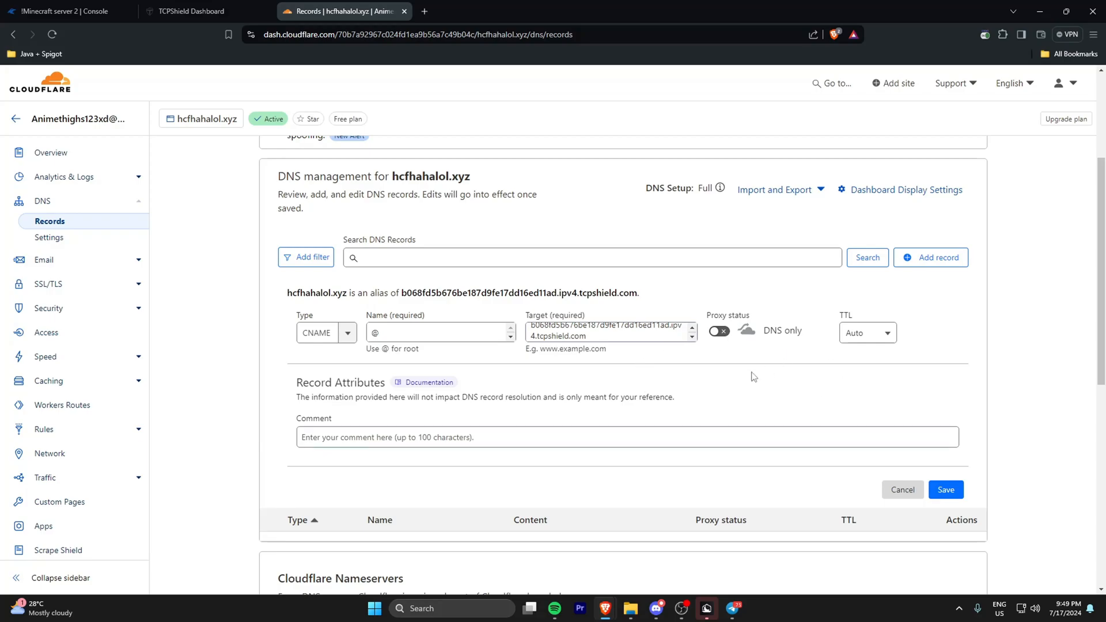
{"action": "mouse_move", "coordinate": [859, 349]}
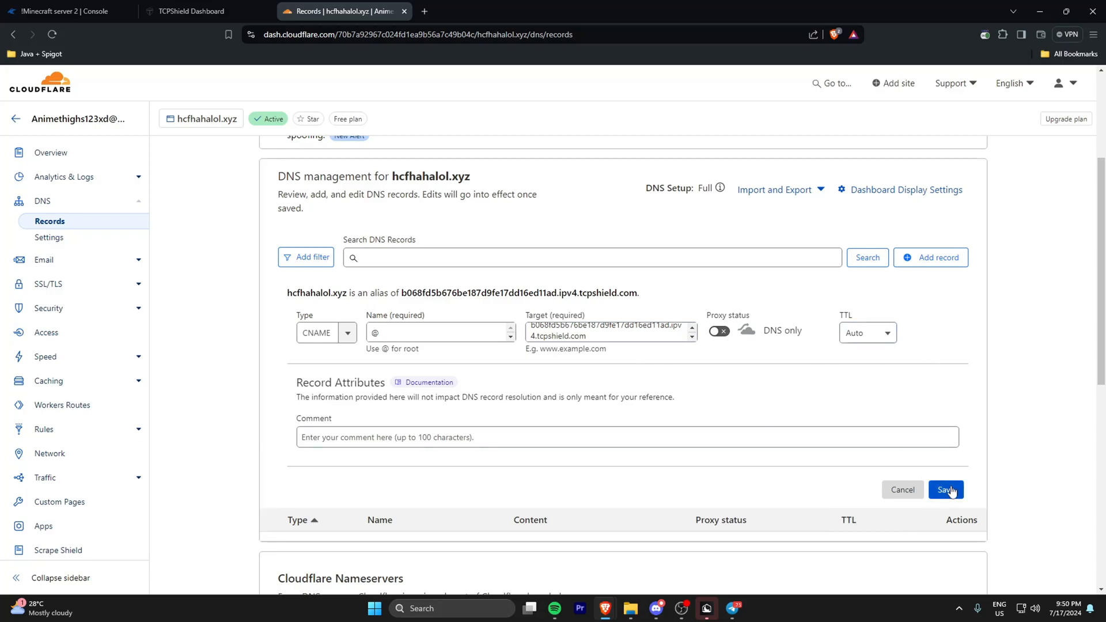
{"action": "left_click", "coordinate": [945, 489]}
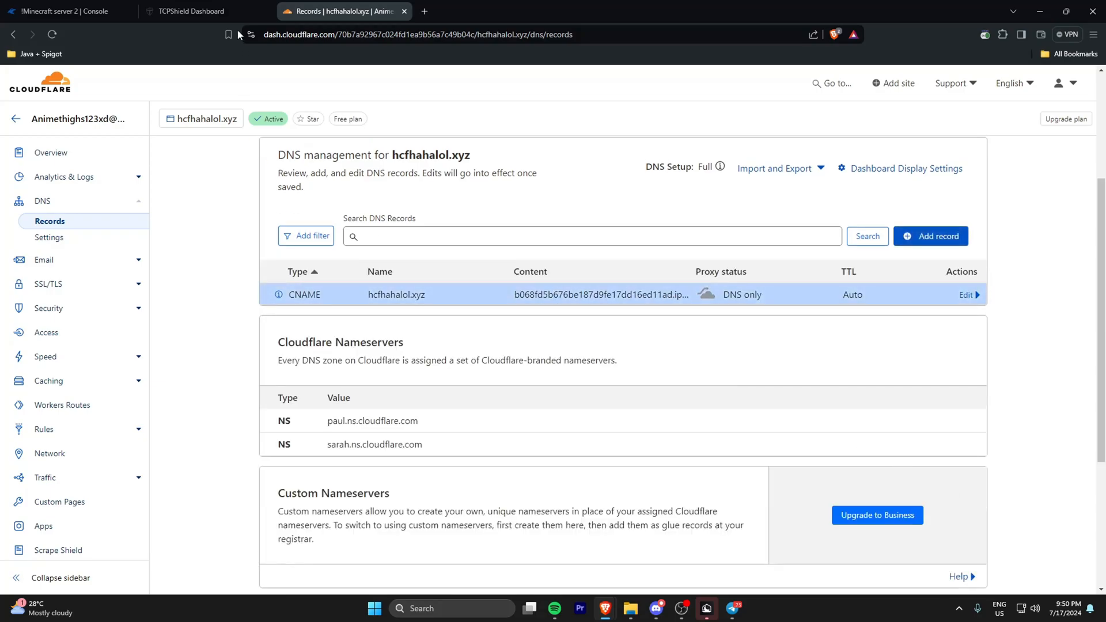
Add hcfhahalol.xyz as a domain and check its verification status.
{"action": "left_click", "coordinate": [191, 12]}
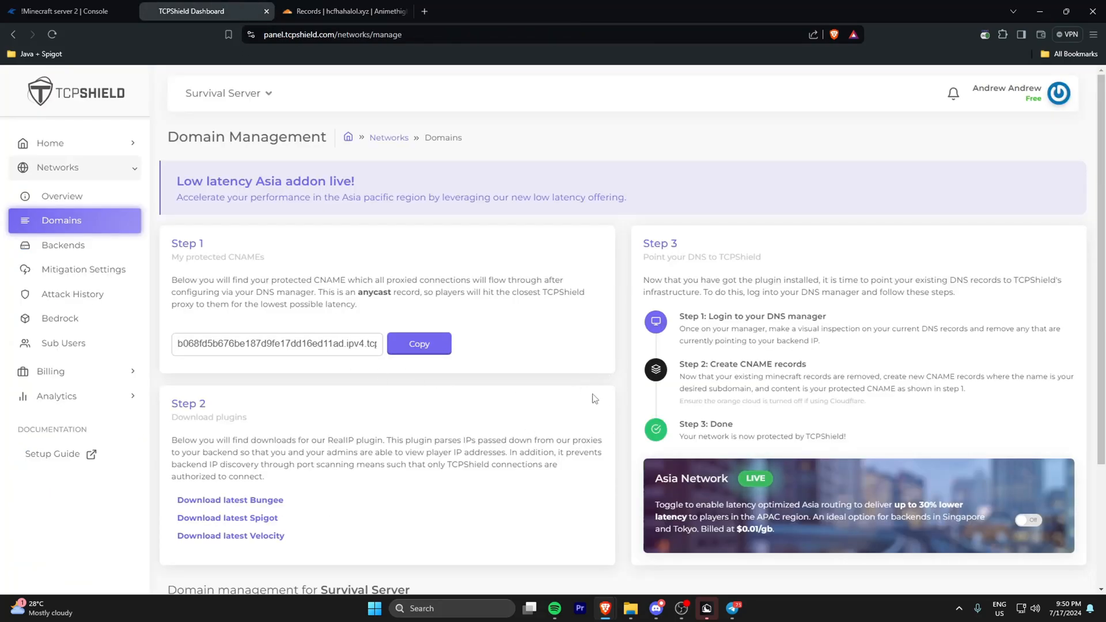
{"action": "scroll", "scroll_direction": "down", "scroll_amount": 3}
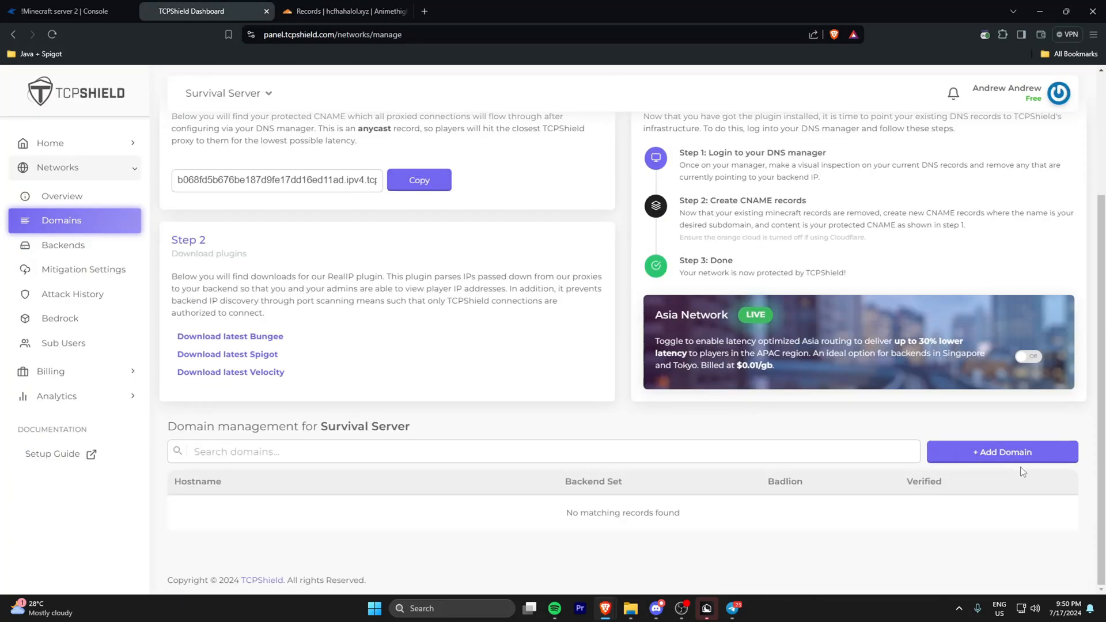
{"action": "left_click", "coordinate": [1001, 451]}
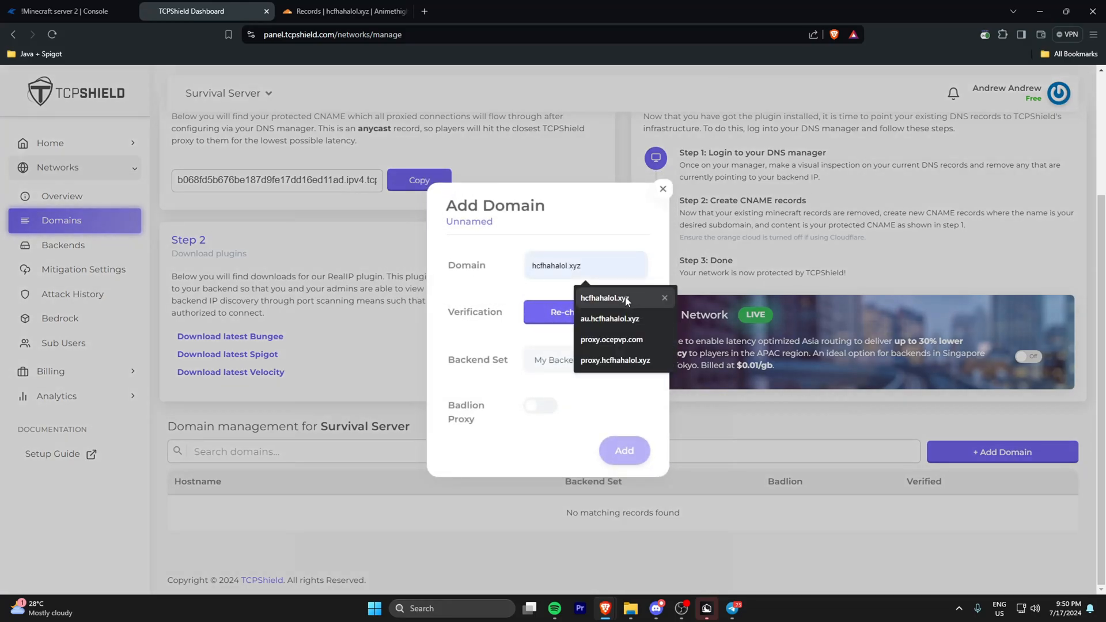
{"action": "left_click", "coordinate": [604, 298]}
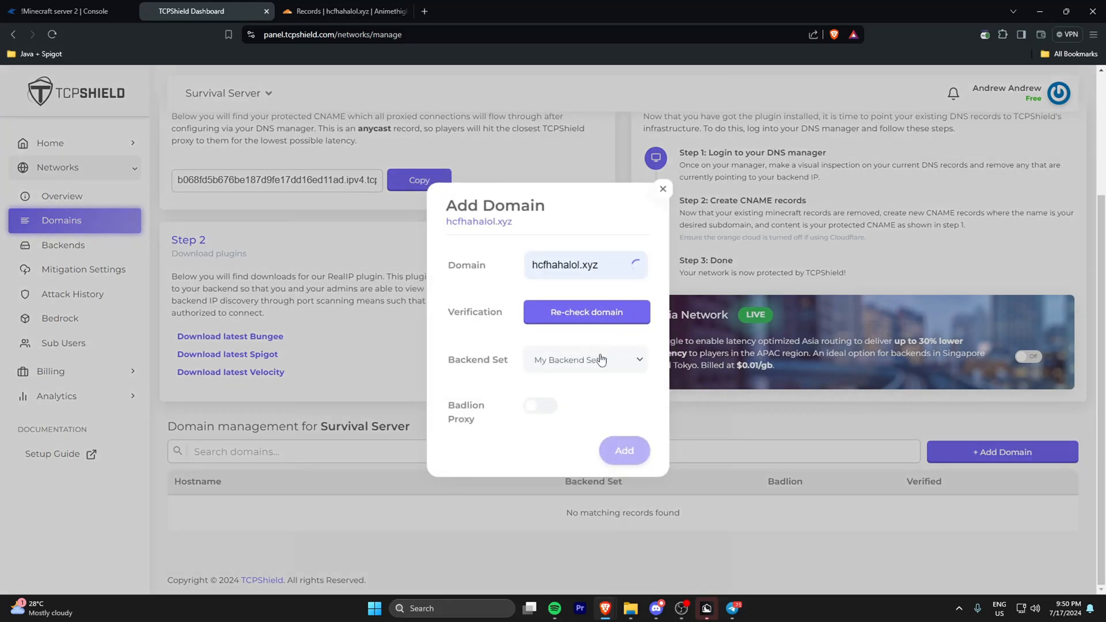
{"action": "left_click", "coordinate": [585, 311]}
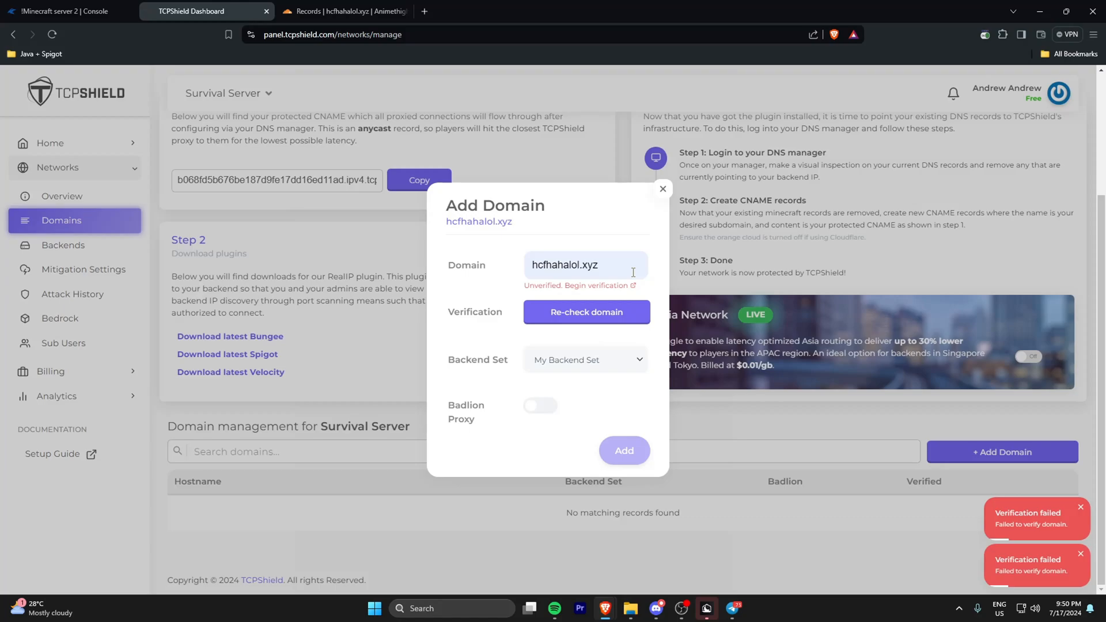
{"action": "mouse_move", "coordinate": [575, 296]}
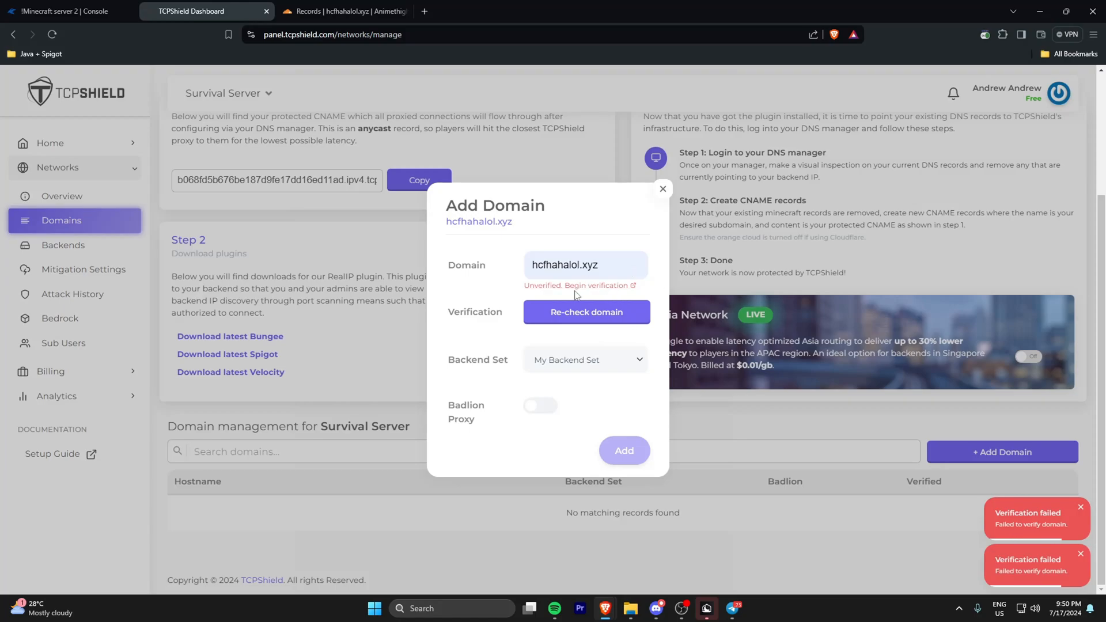
Begin TXT record verification and copy the verification value.
{"action": "left_click", "coordinate": [604, 285]}
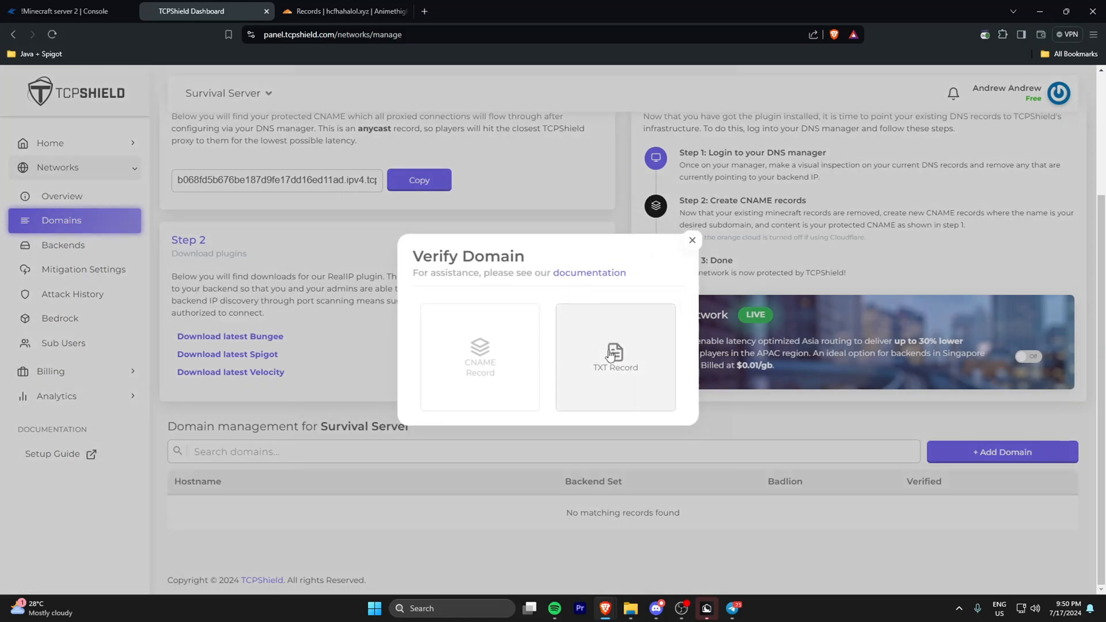
{"action": "left_click", "coordinate": [615, 356]}
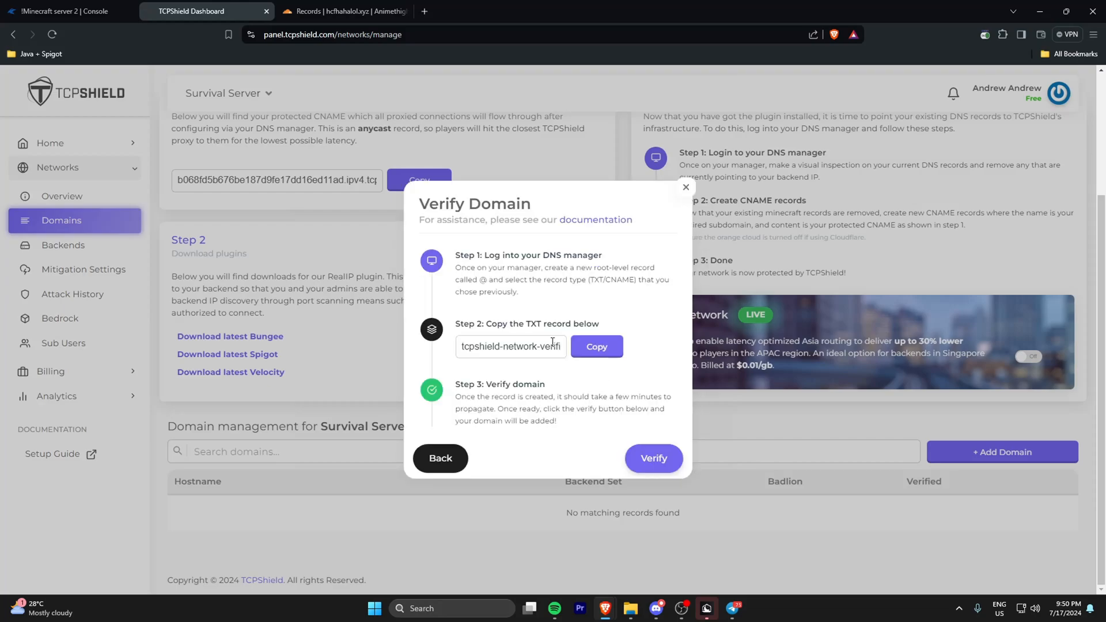
{"action": "left_click", "coordinate": [596, 346]}
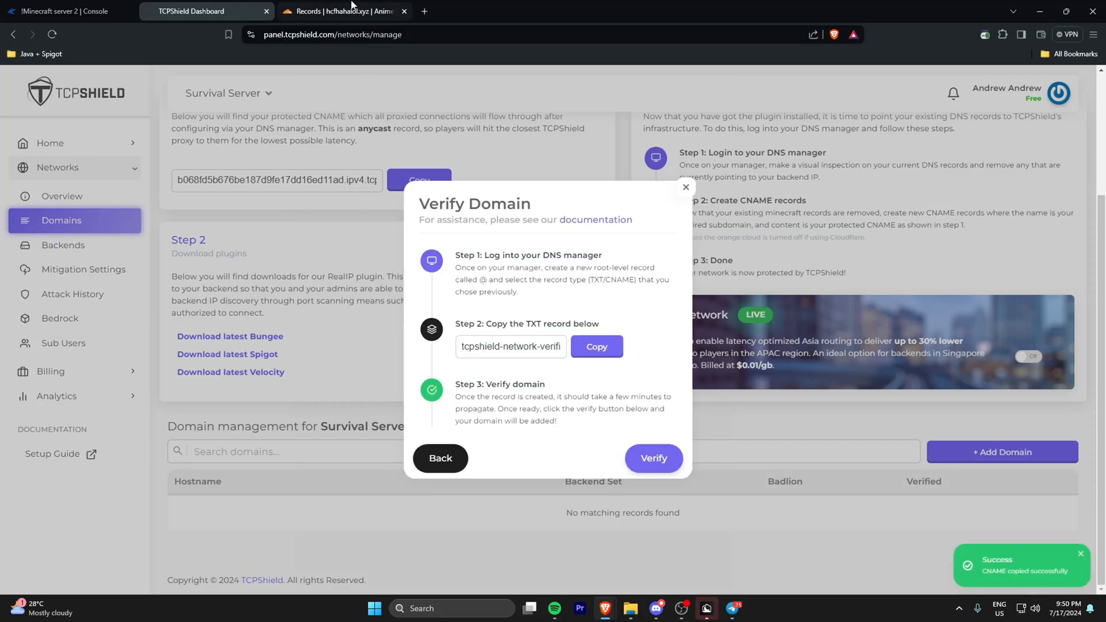
Fill a Cloudflare TXT record '@' with the tcpshield-network-verification value.
{"action": "left_click", "coordinate": [342, 11]}
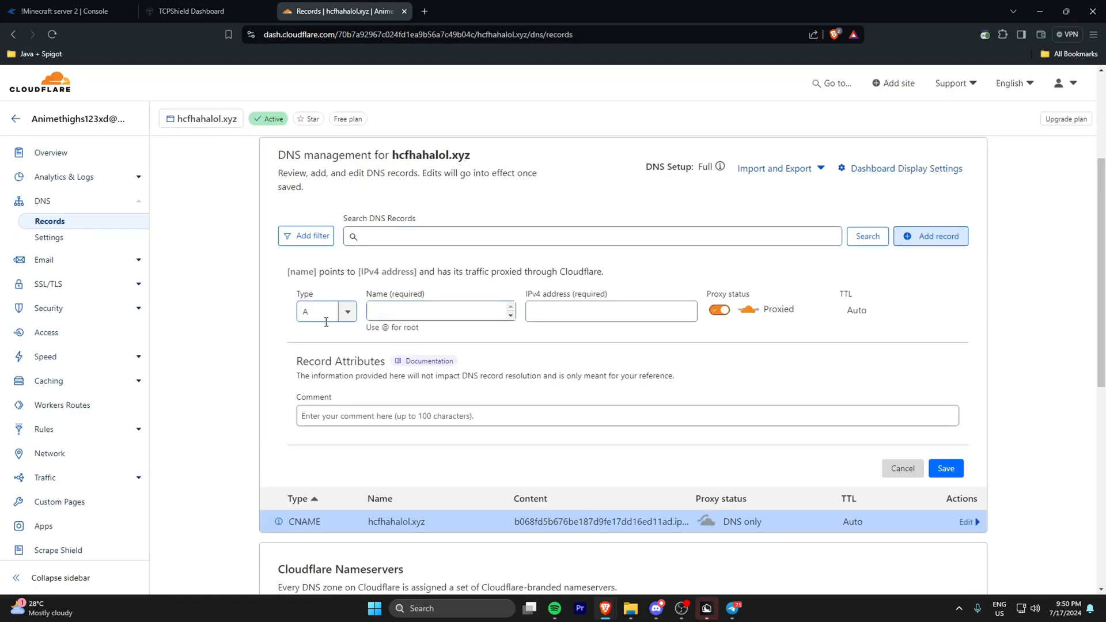
{"action": "left_click", "coordinate": [327, 311]}
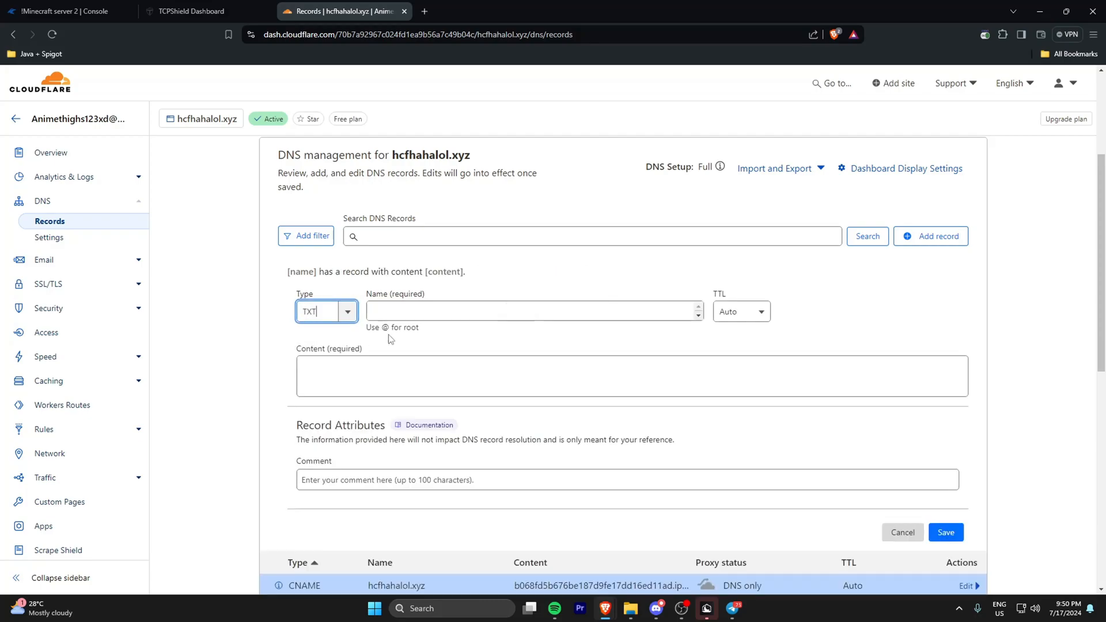
{"action": "type", "text": "@"}
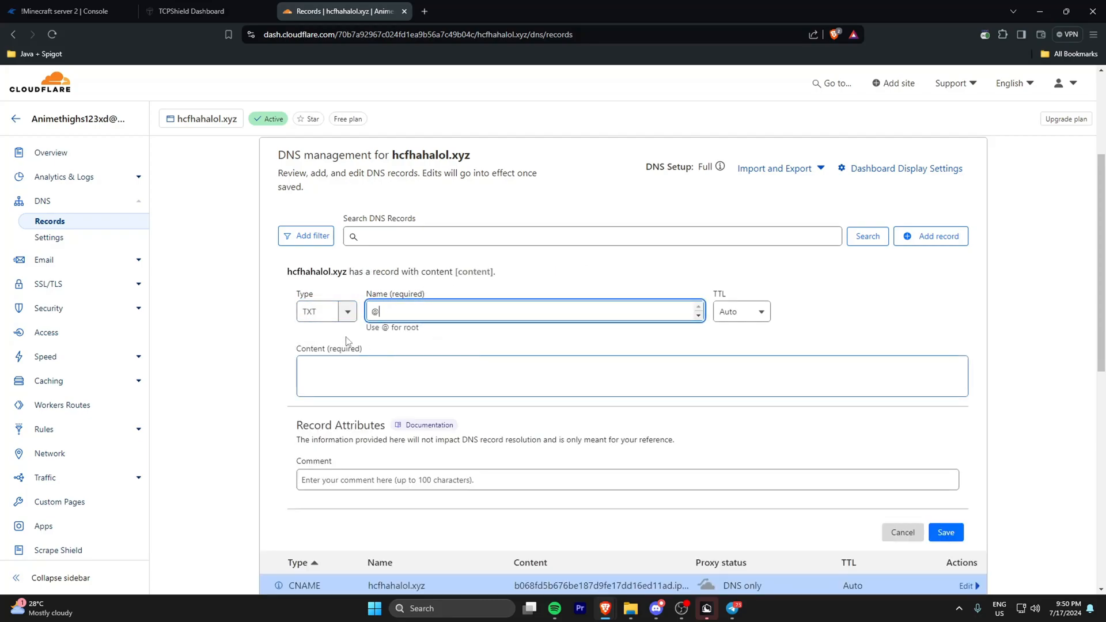
{"action": "double_click", "coordinate": [314, 271]}
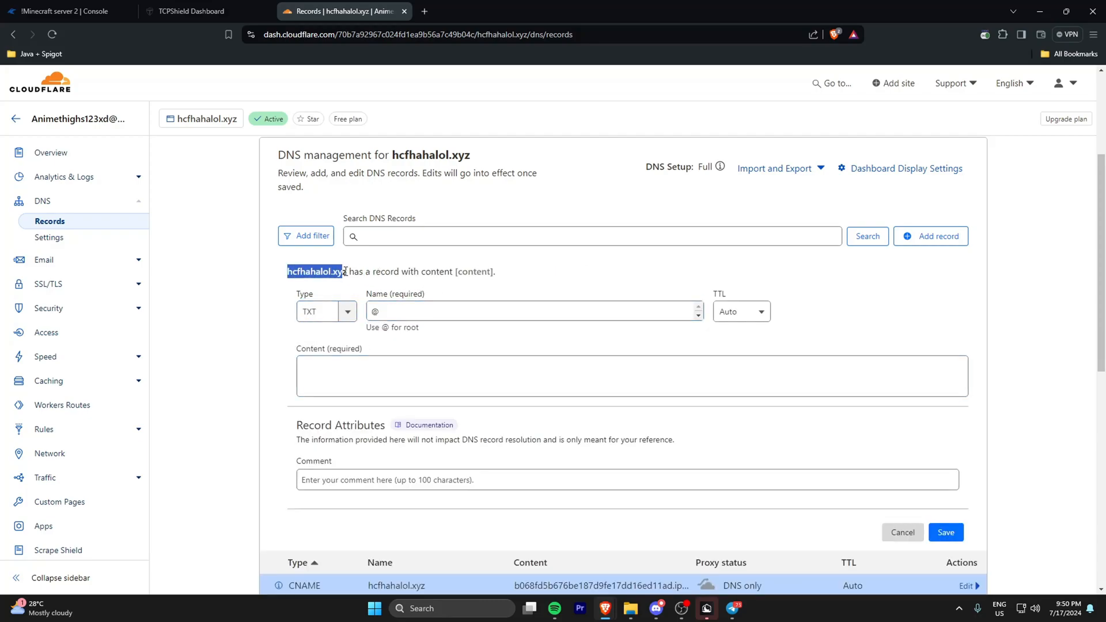
{"action": "left_click", "coordinate": [532, 311]}
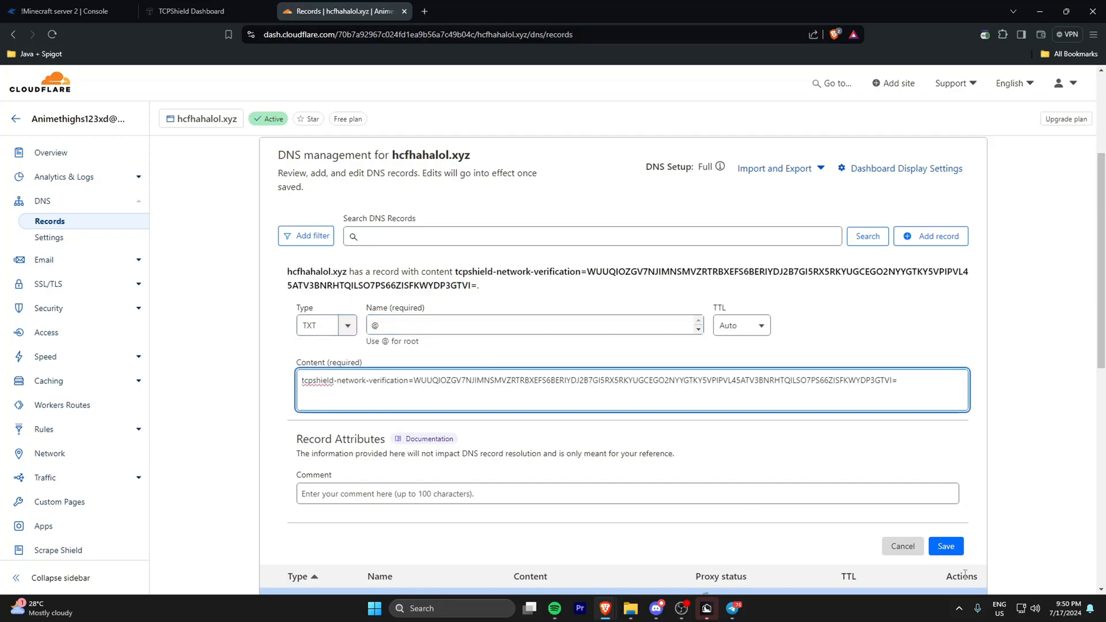
{"action": "left_click", "coordinate": [204, 11]}
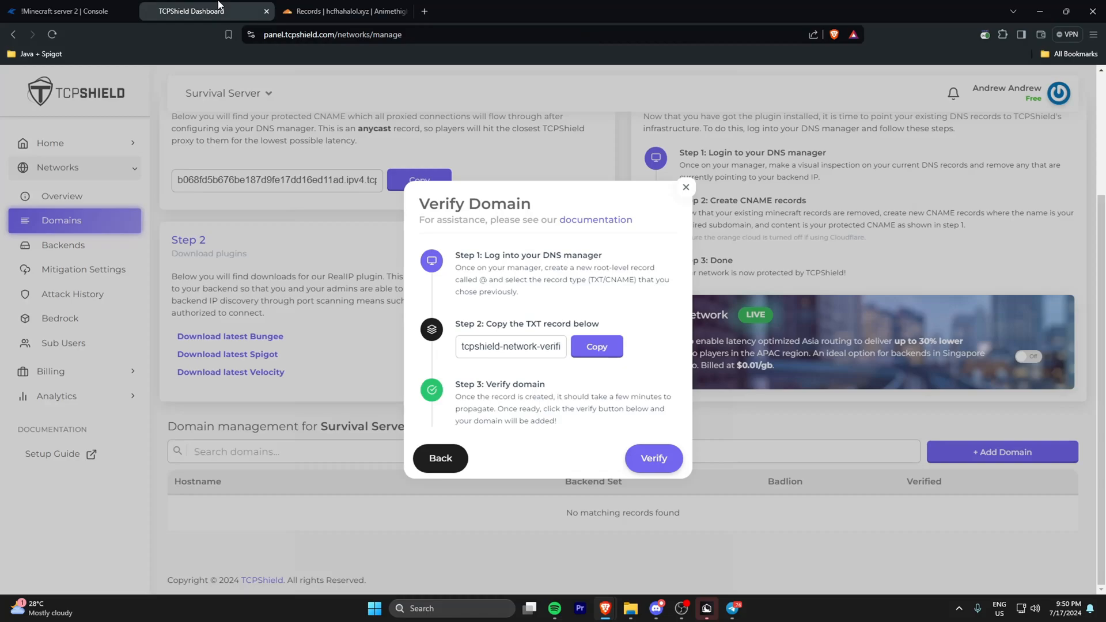
{"action": "mouse_move", "coordinate": [553, 387]}
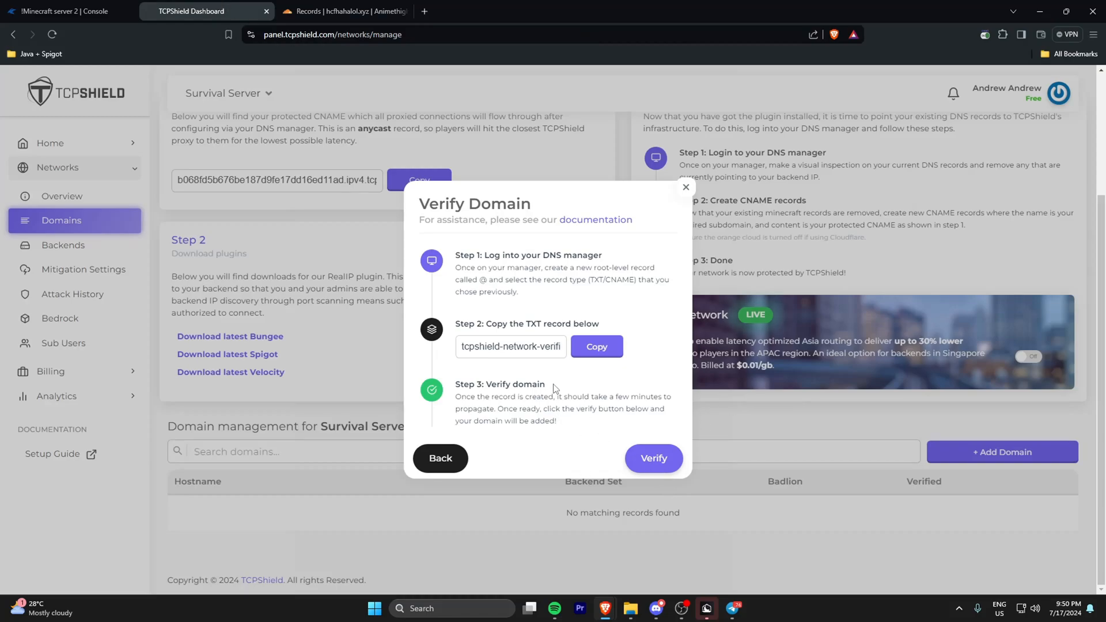
Verify hcfhahalol.xyz after a retry and open the backend set choices.
{"action": "left_click", "coordinate": [652, 458]}
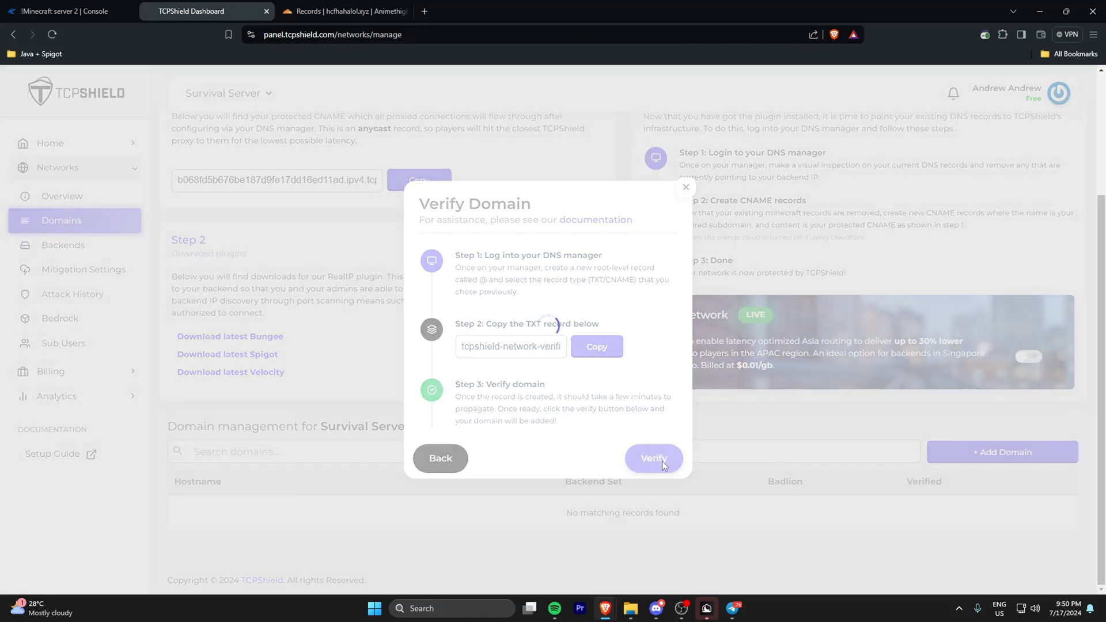
{"action": "left_click", "coordinate": [652, 458]}
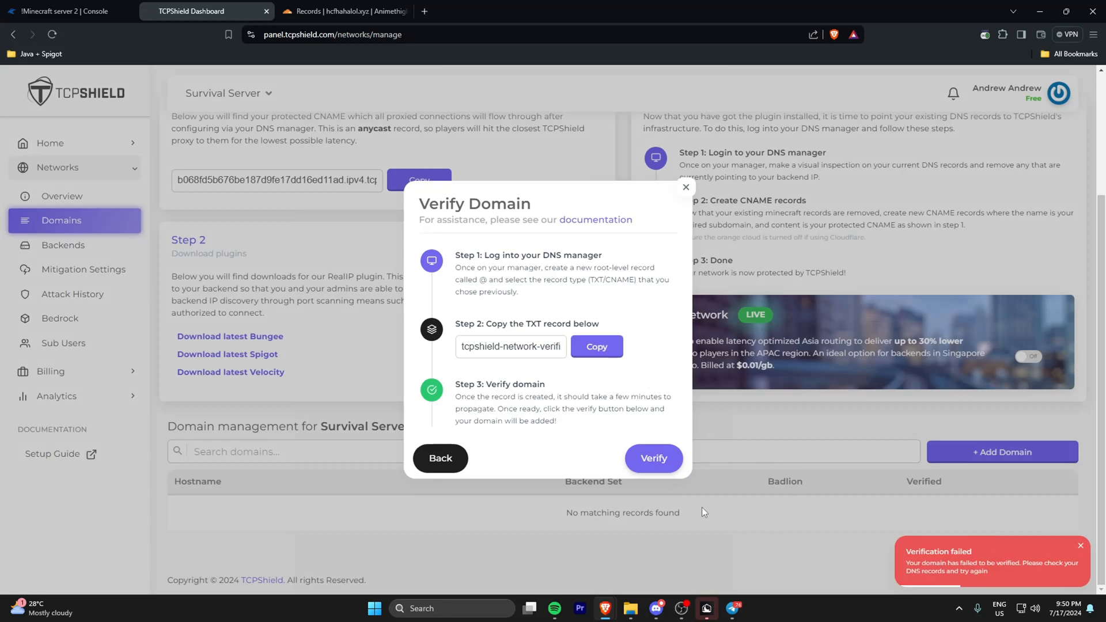
{"action": "mouse_move", "coordinate": [560, 457]}
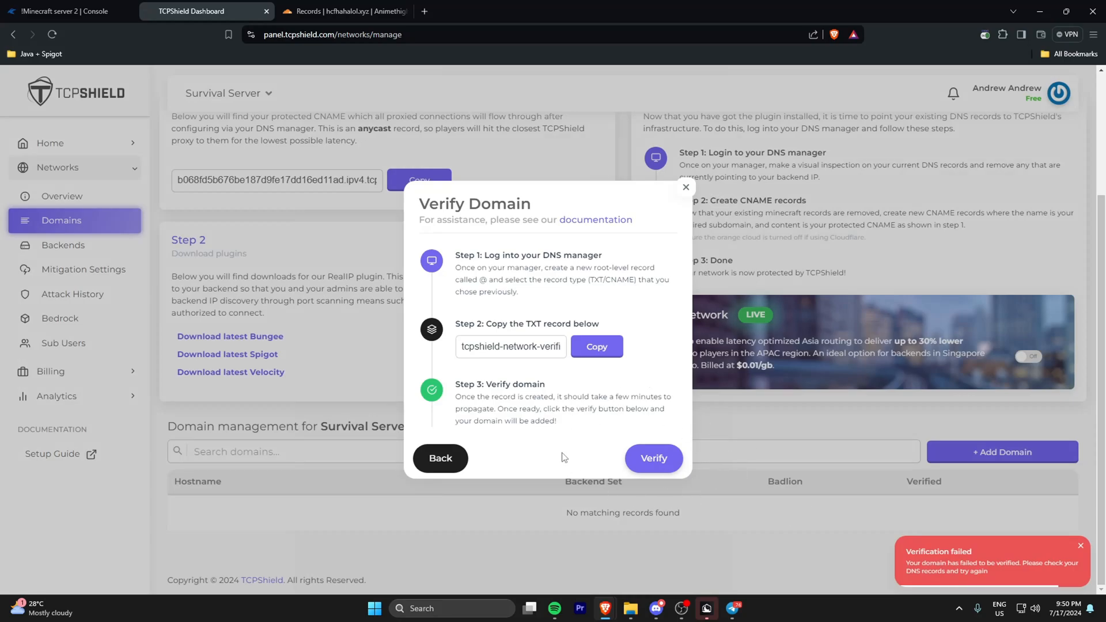
{"action": "left_click", "coordinate": [652, 458]}
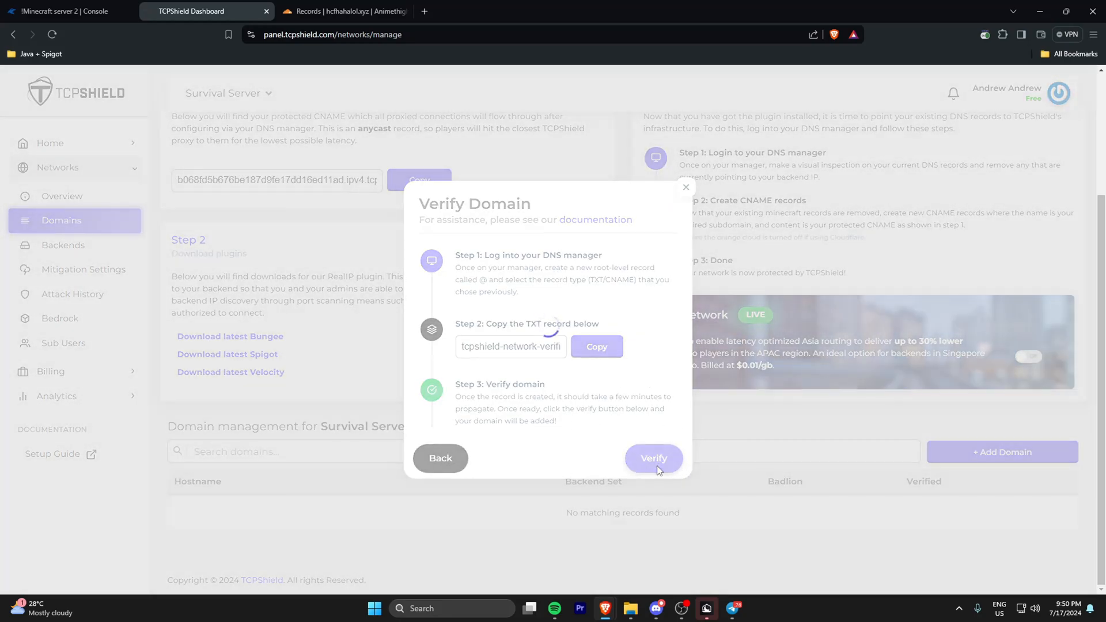
{"action": "left_click", "coordinate": [652, 458]}
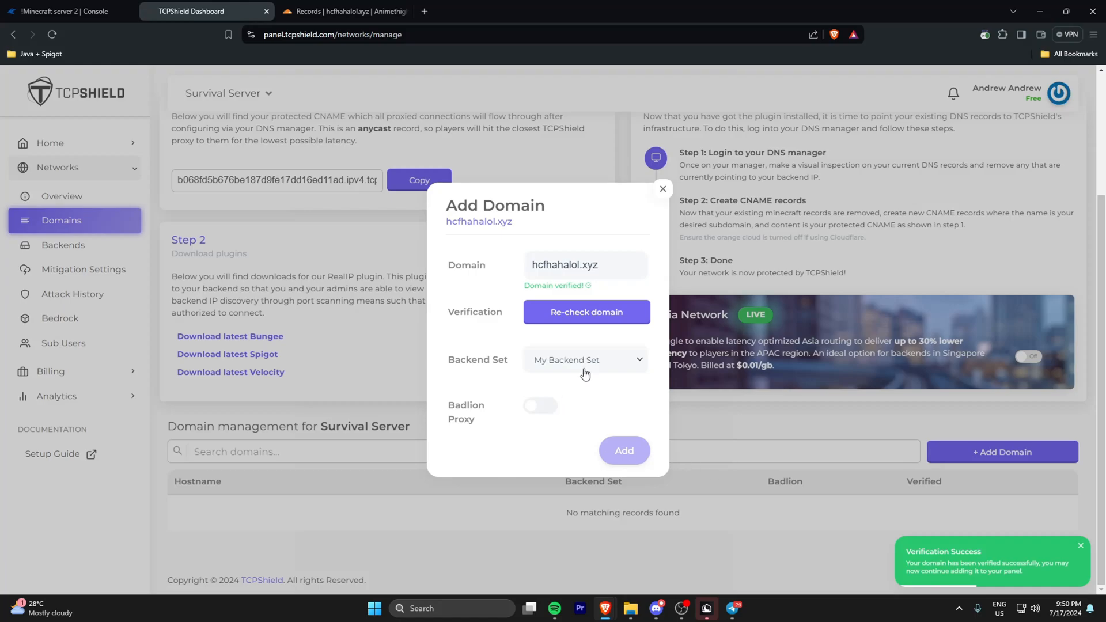
{"action": "left_click", "coordinate": [585, 359]}
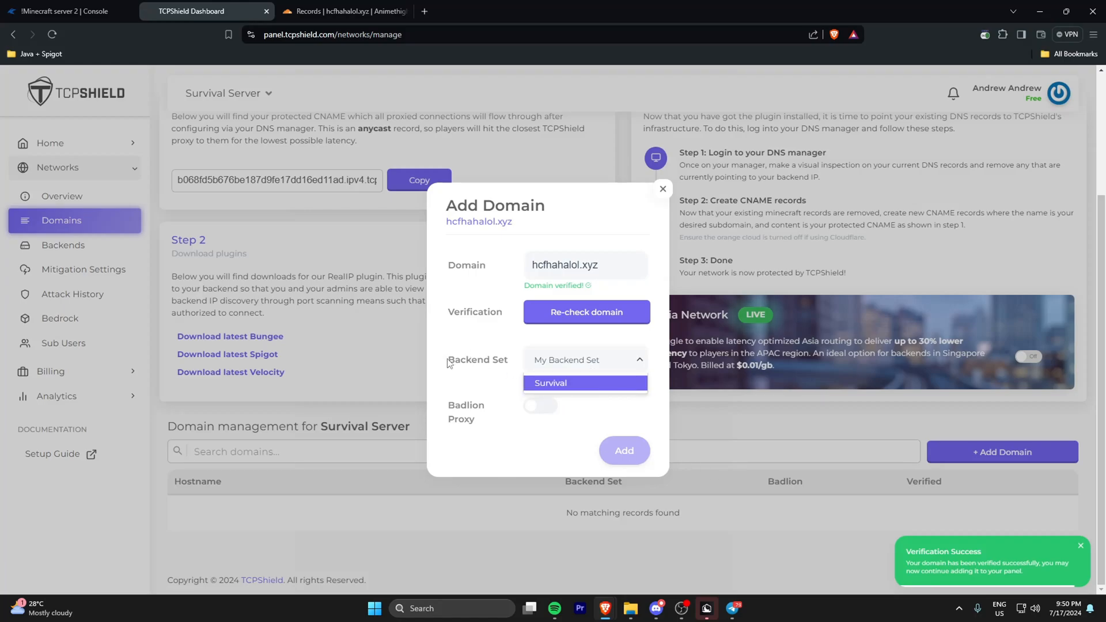
{"action": "mouse_move", "coordinate": [578, 387]}
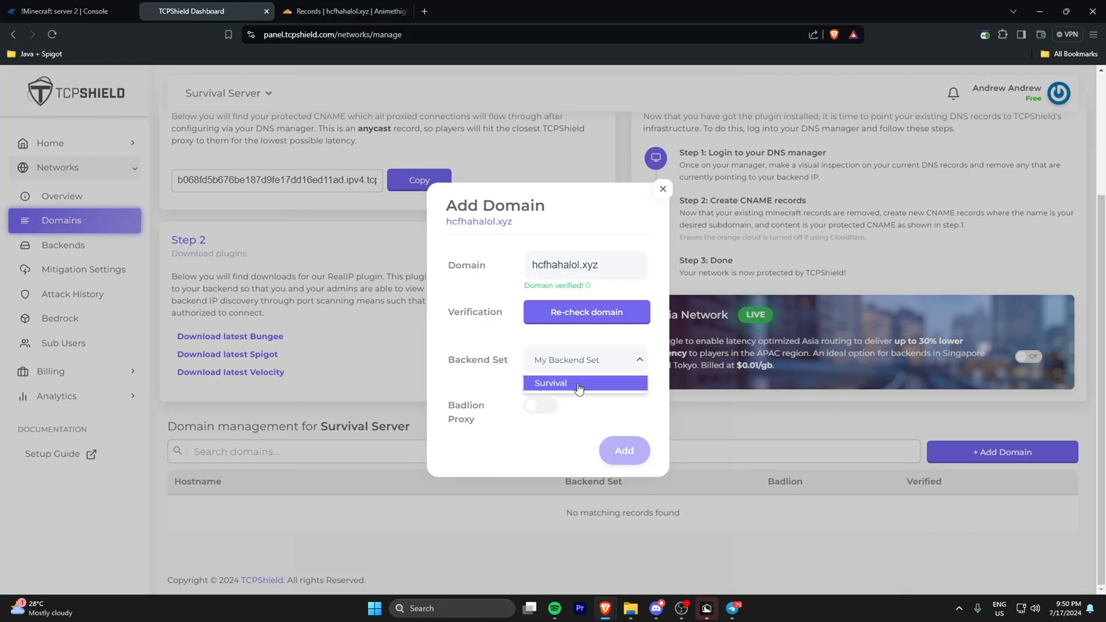
{"action": "mouse_move", "coordinate": [559, 389]}
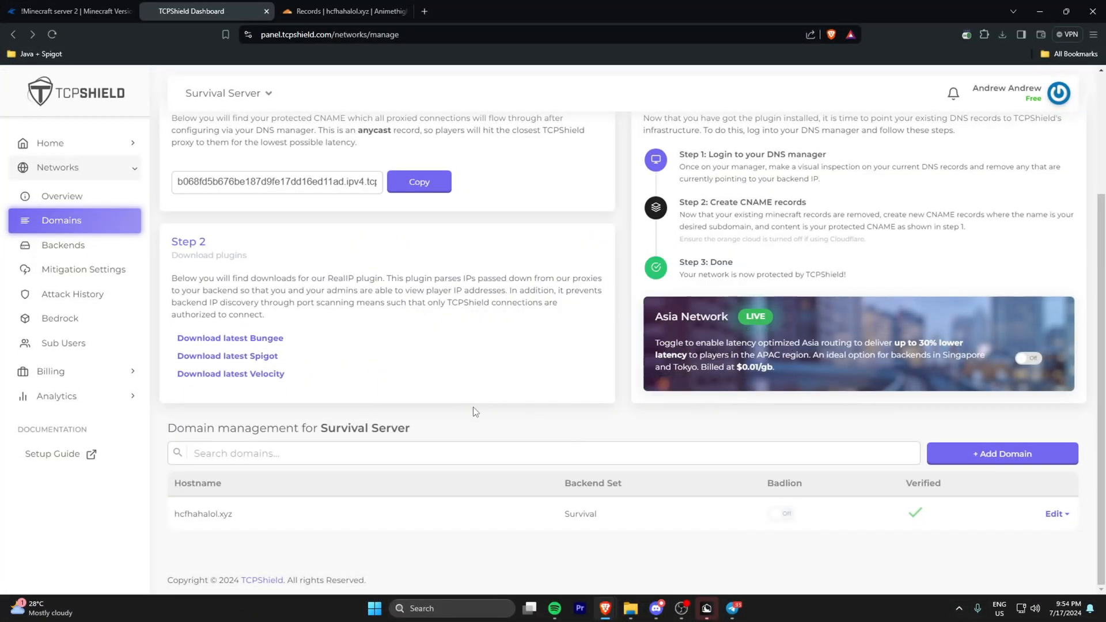
{"action": "mouse_move", "coordinate": [461, 409]}
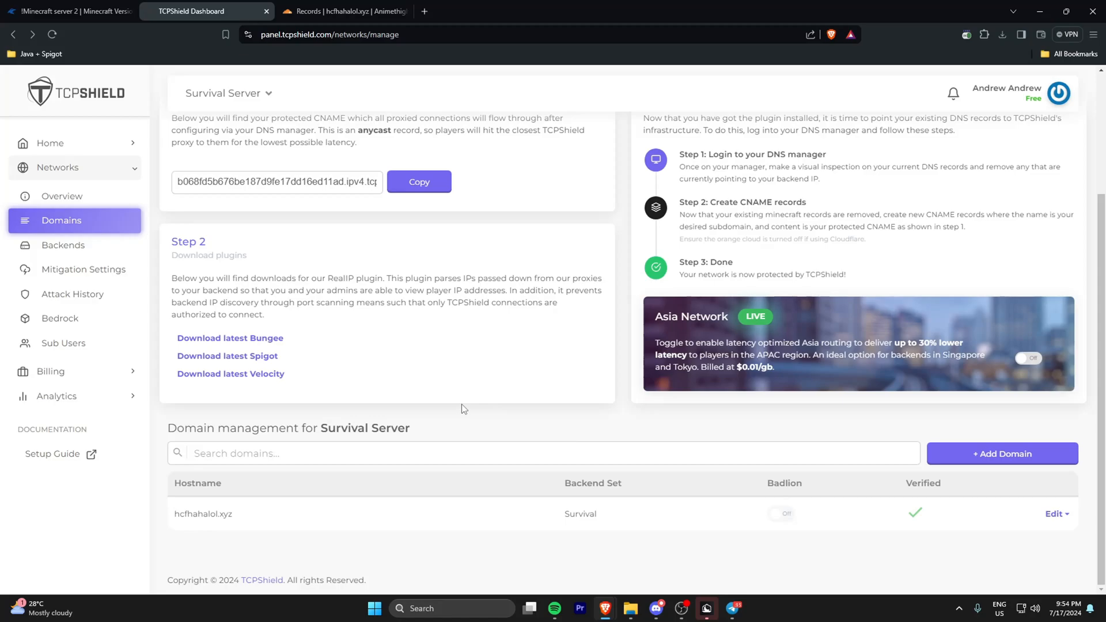
{"action": "mouse_move", "coordinate": [66, 226]}
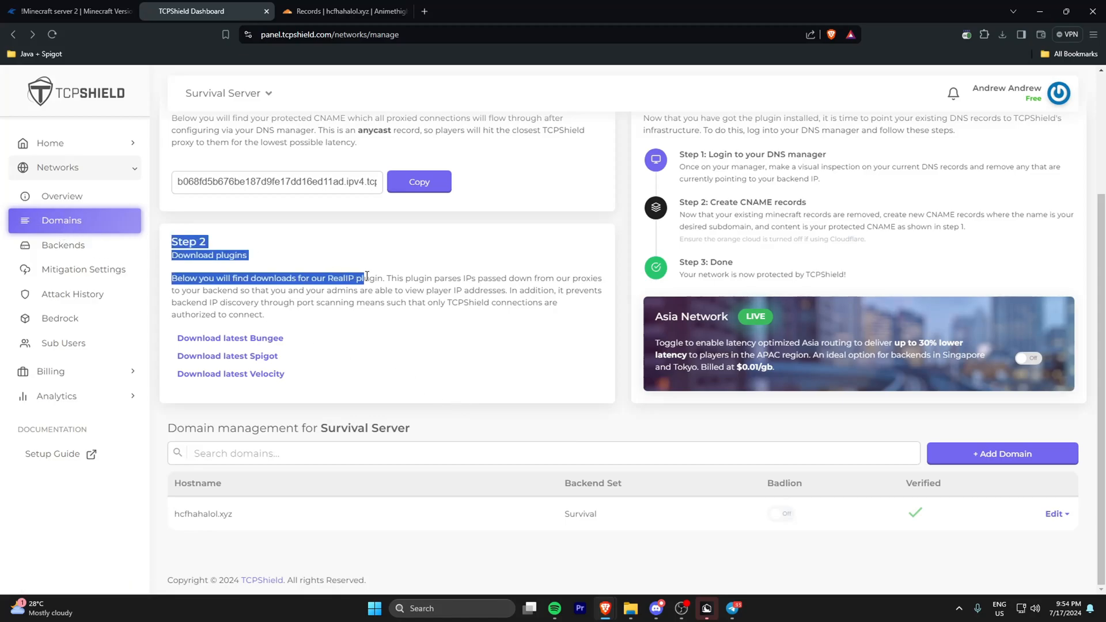
{"action": "mouse_move", "coordinate": [267, 359]}
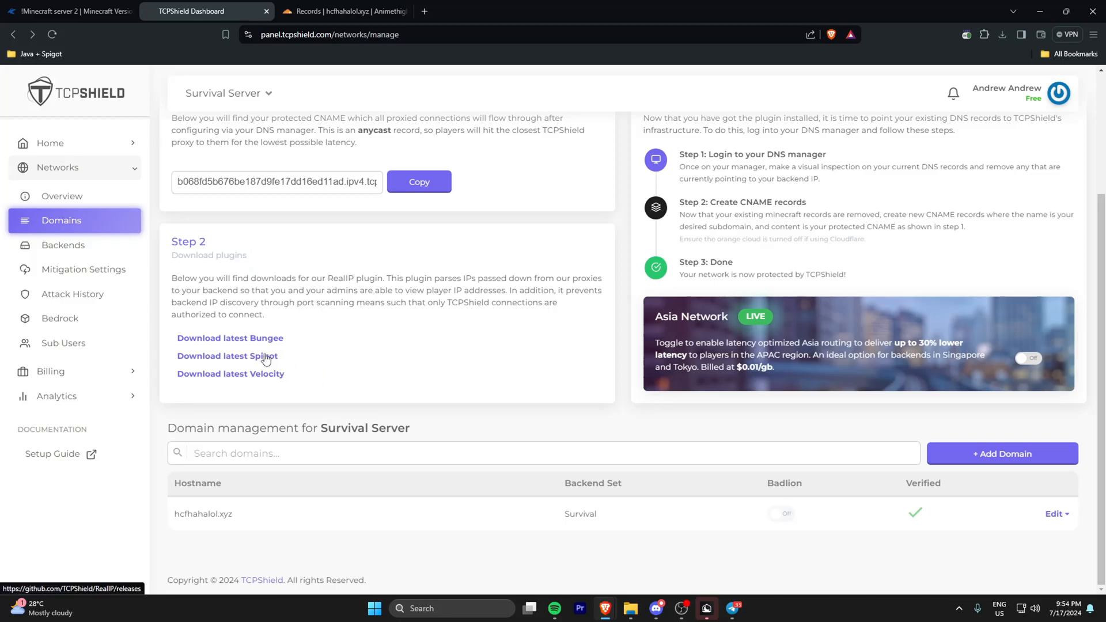
Download the latest Spigot build of the RealIP plugin.
{"action": "left_click", "coordinate": [227, 358]}
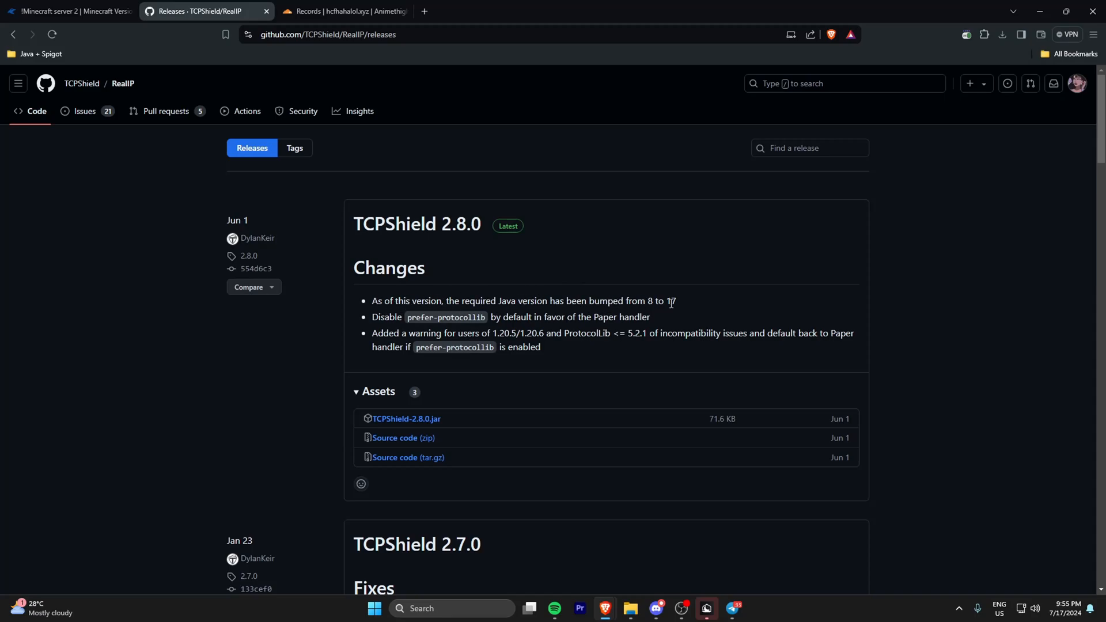
{"action": "scroll", "scroll_direction": "down", "scroll_amount": 3}
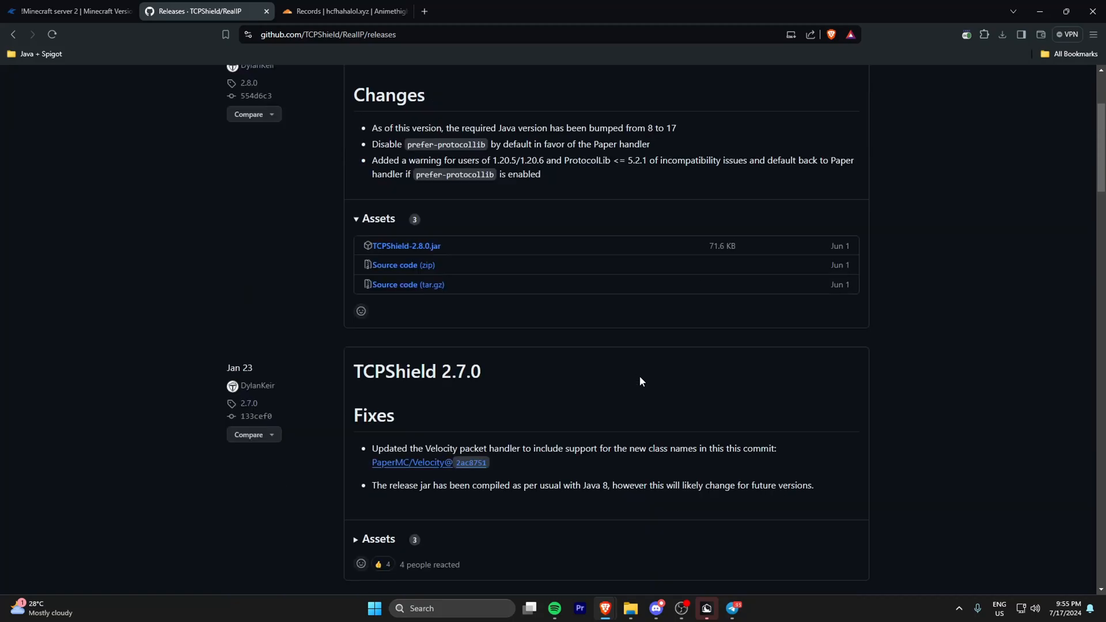
{"action": "scroll", "scroll_direction": "down", "scroll_amount": 3}
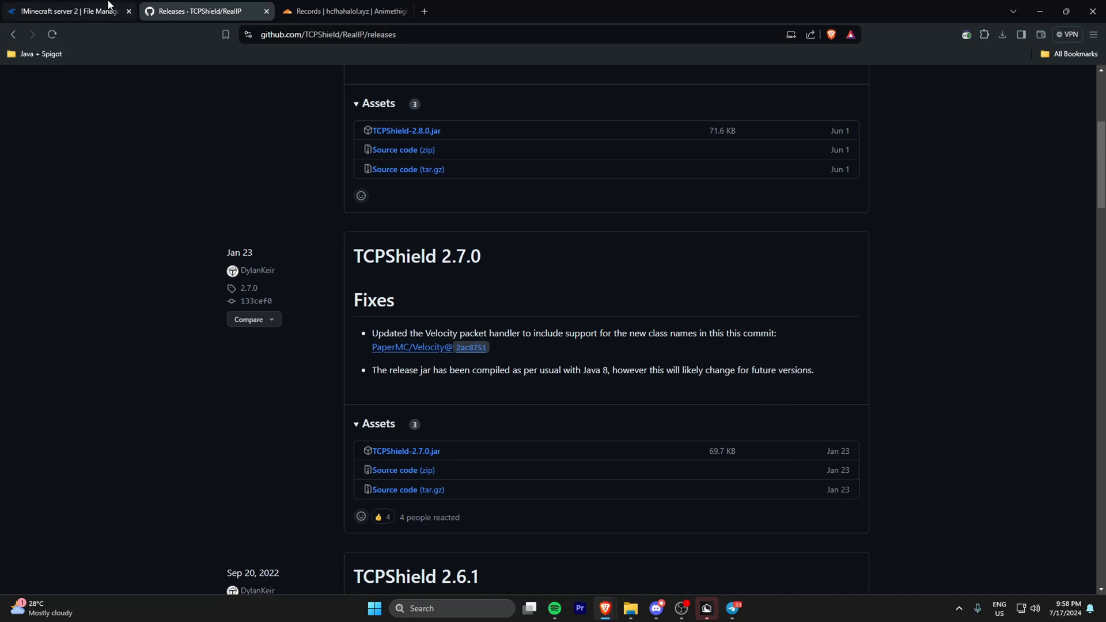
Check the ElixirNode server's plugins folder, then view and scroll the server console.
{"action": "left_click", "coordinate": [66, 12]}
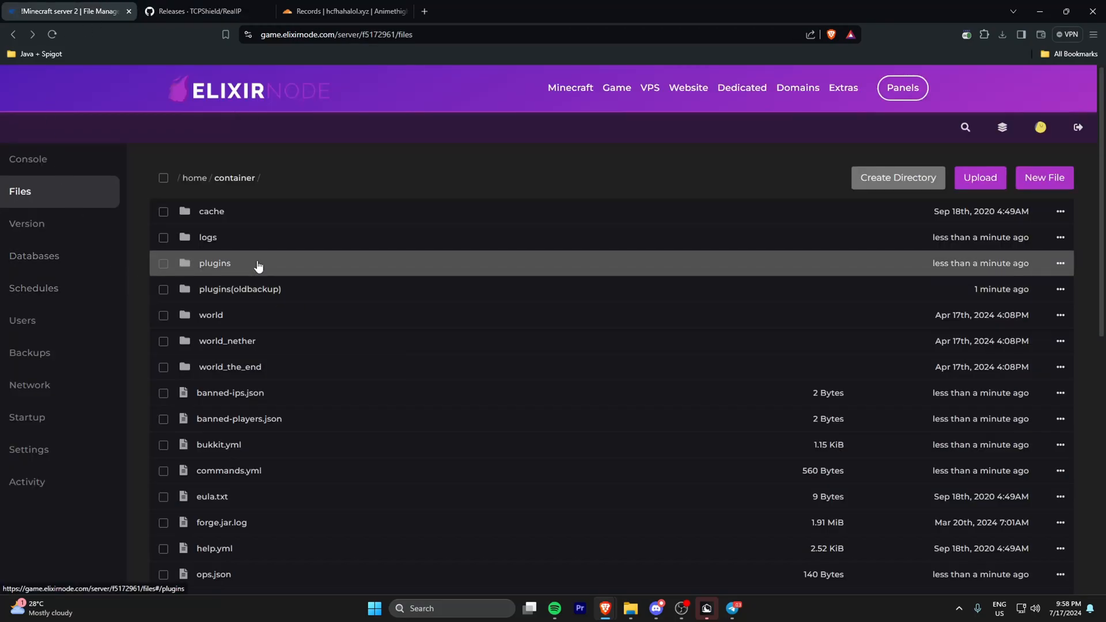
{"action": "left_click", "coordinate": [214, 263]}
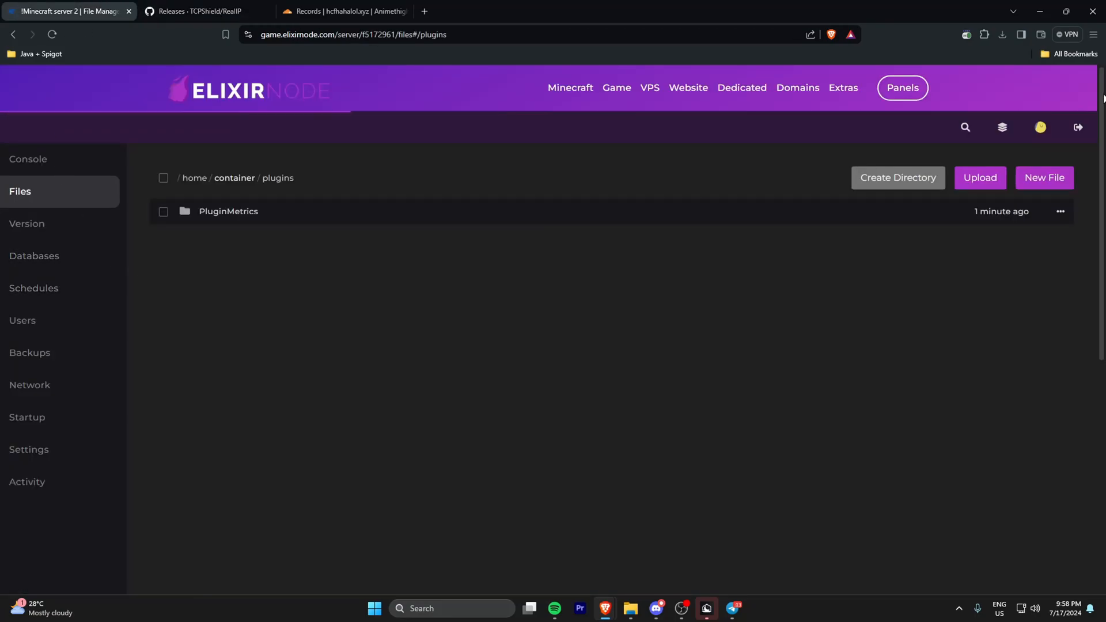
{"action": "mouse_move", "coordinate": [1001, 34]}
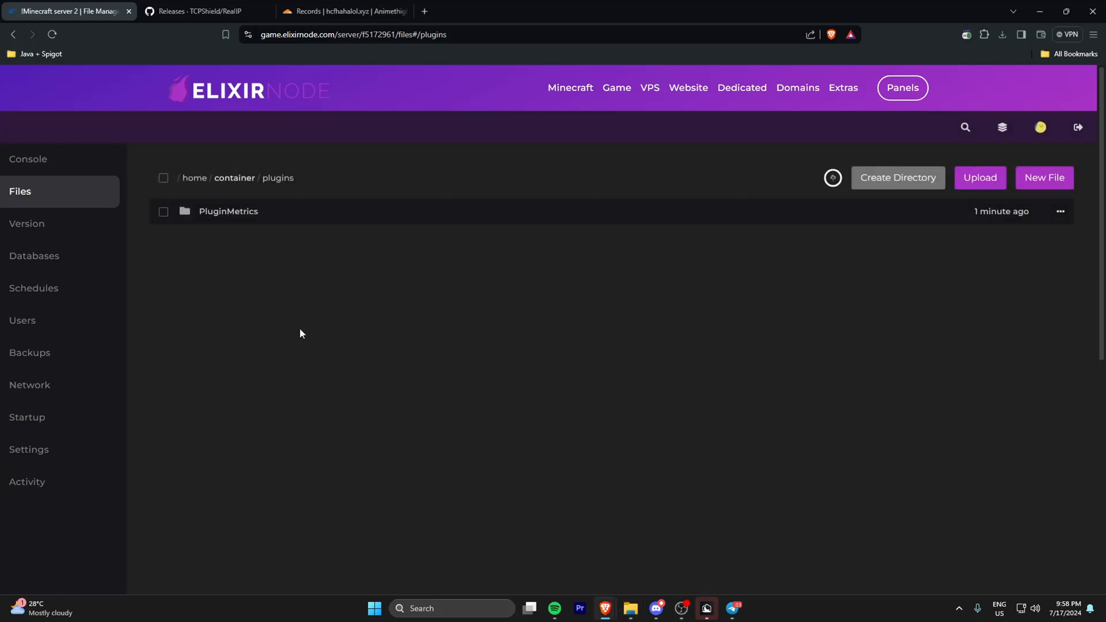
{"action": "left_click", "coordinate": [28, 159]}
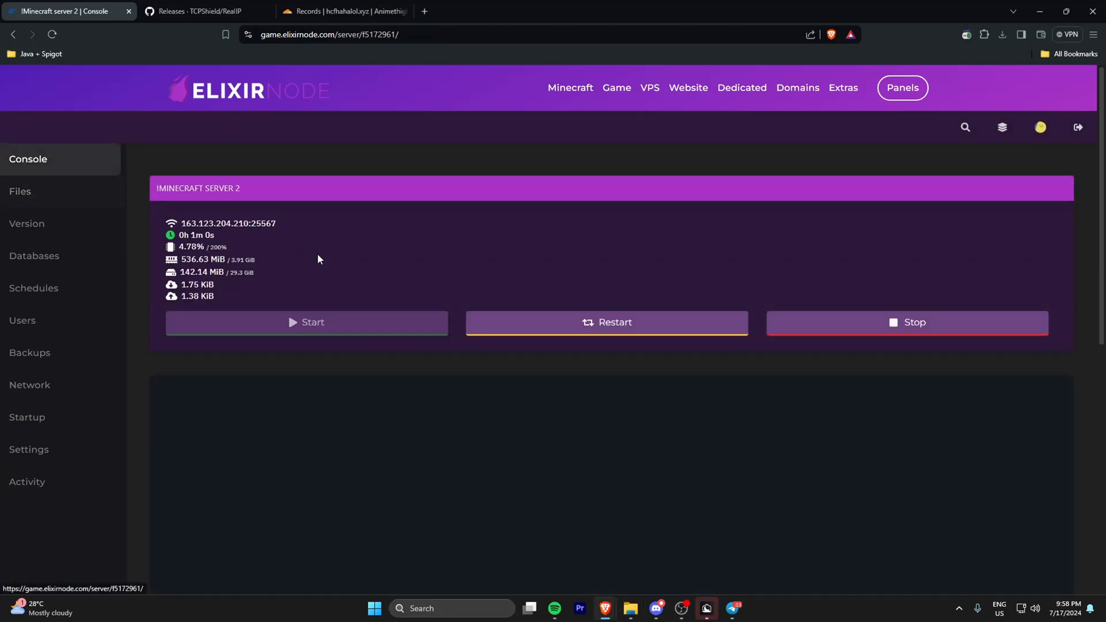
{"action": "scroll", "scroll_direction": "down", "scroll_amount": 3}
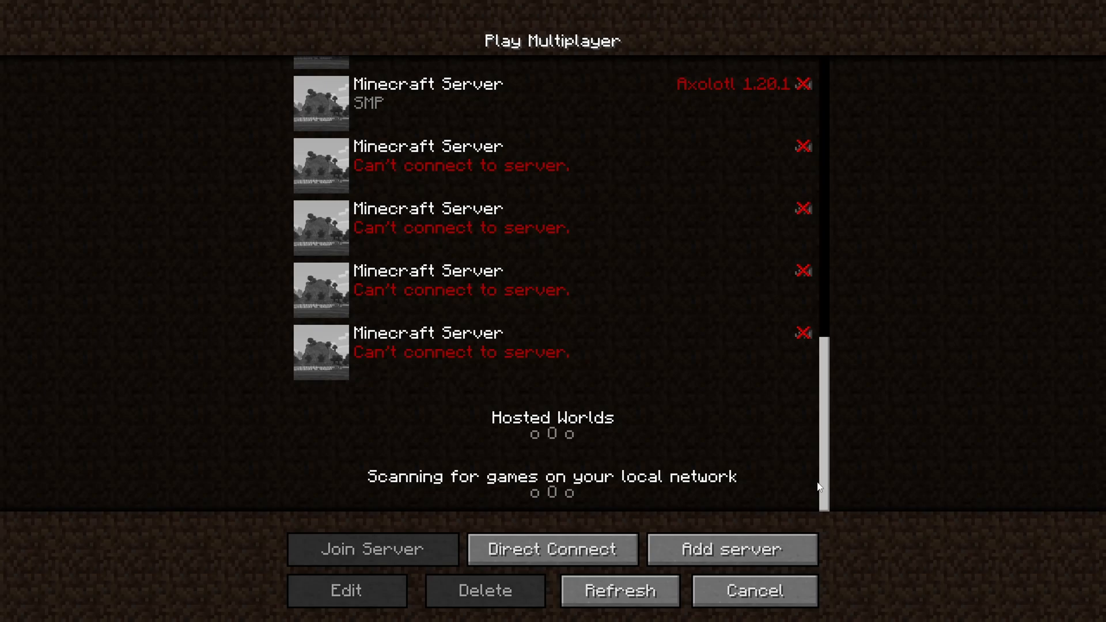
{"action": "mouse_move", "coordinate": [773, 528]}
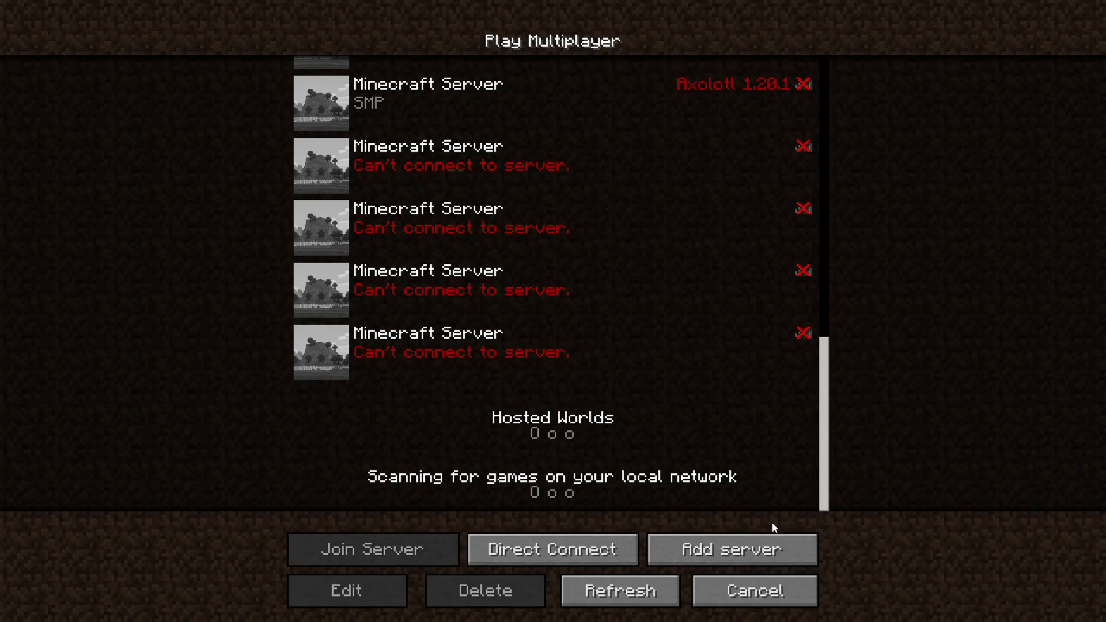
Add a Minecraft server entry with address hcfhahalol.xyz and connect to it.
{"action": "left_click", "coordinate": [346, 590]}
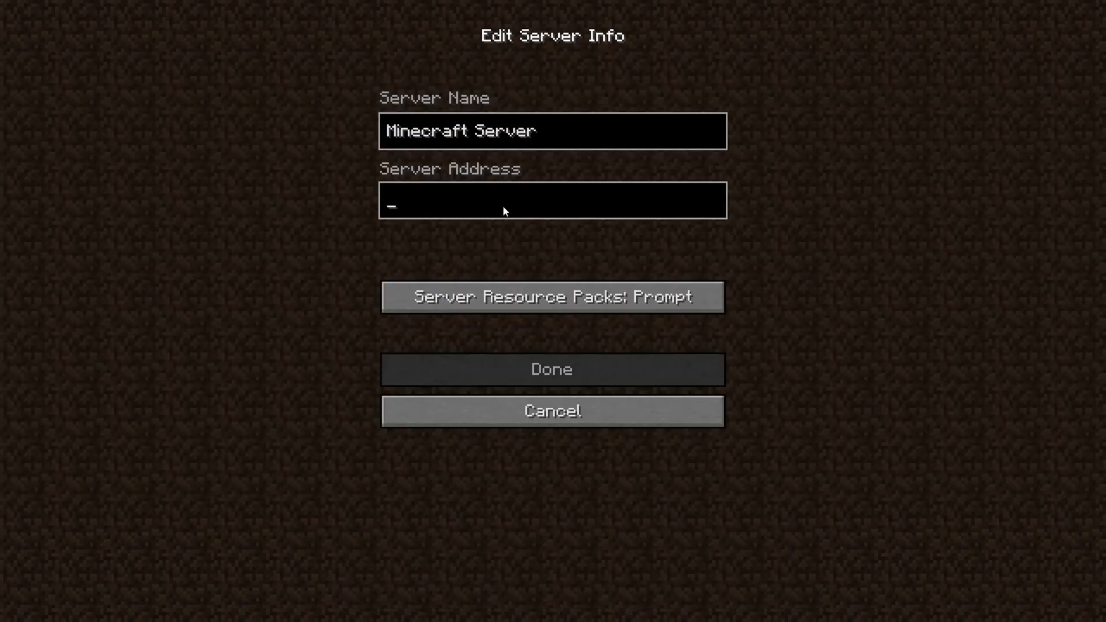
{"action": "type", "text": "hcfhahalol.xyz"}
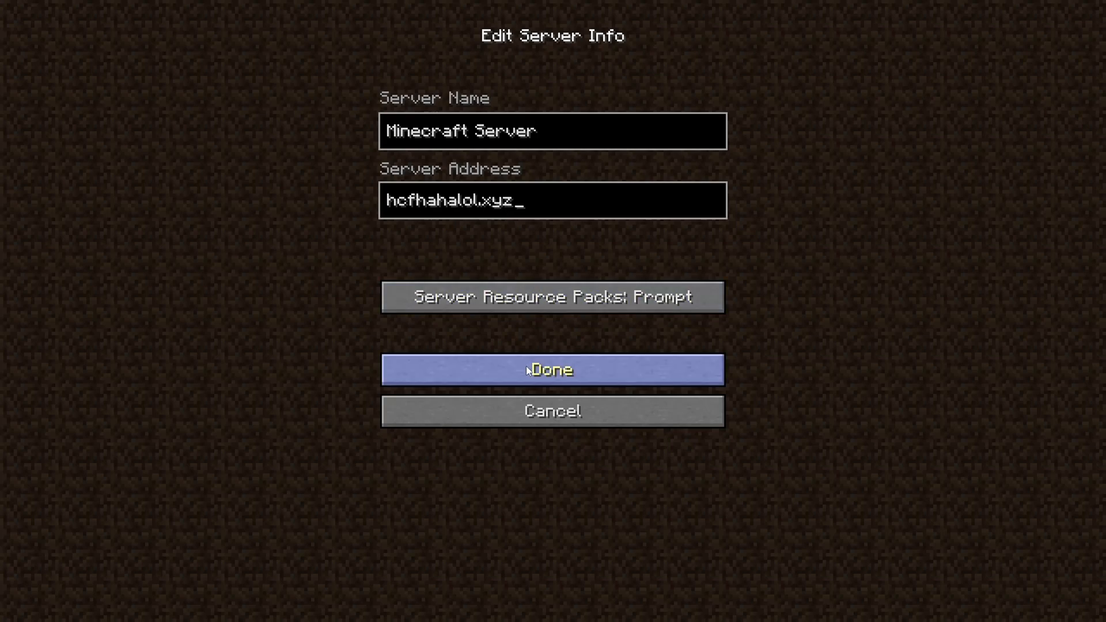
{"action": "left_click", "coordinate": [553, 369]}
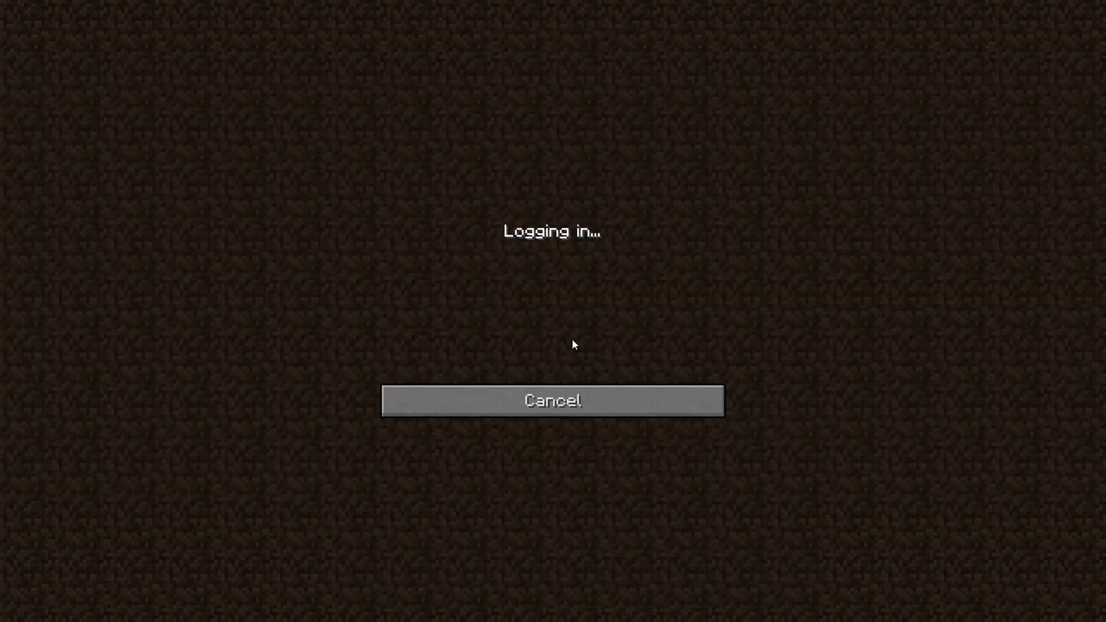